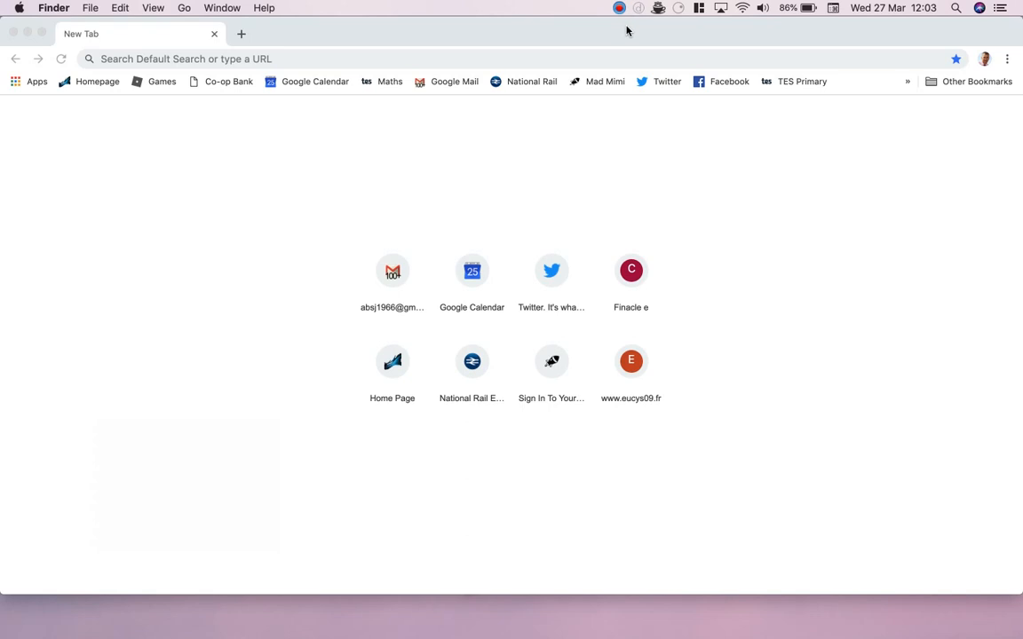
mouse_move(334, 120)
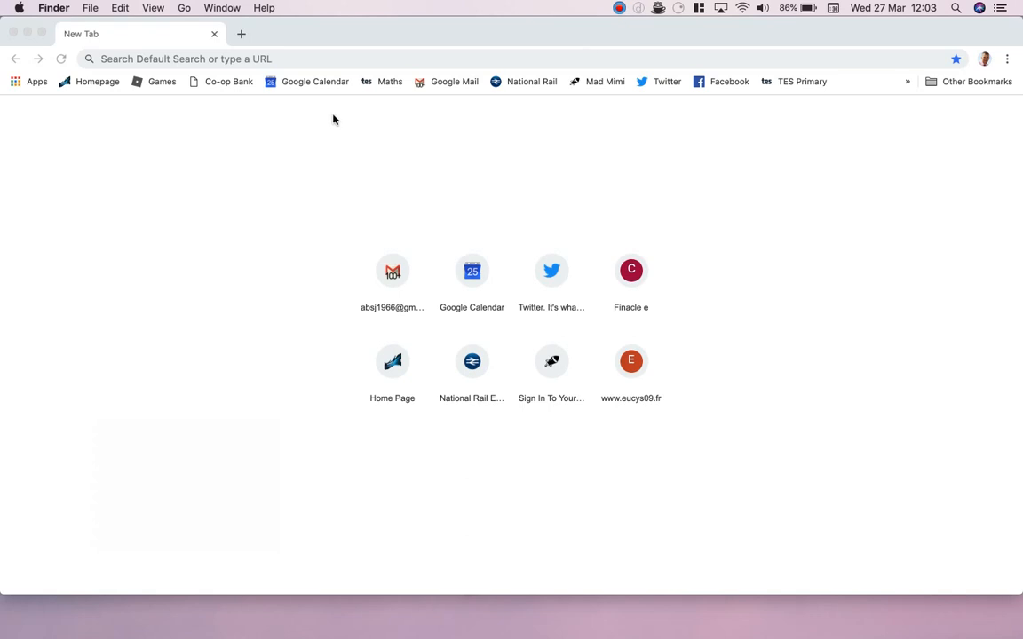
Navigate to oxfordowl.co.uk and look over the Oxford Owl home page.
left_click(307, 59)
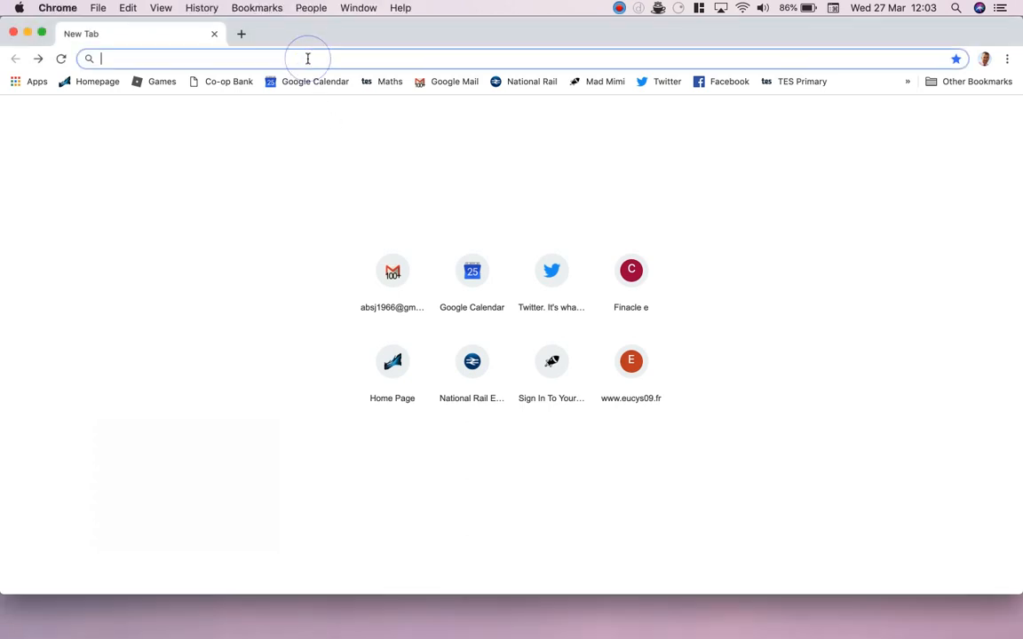
type("oxfordowl.co.uk")
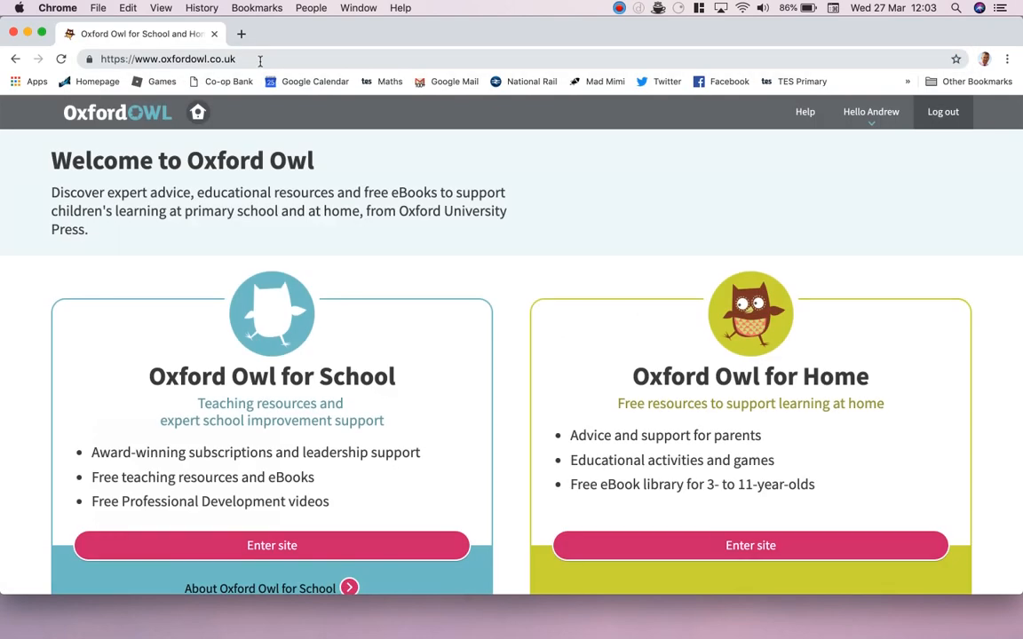
mouse_move(583, 206)
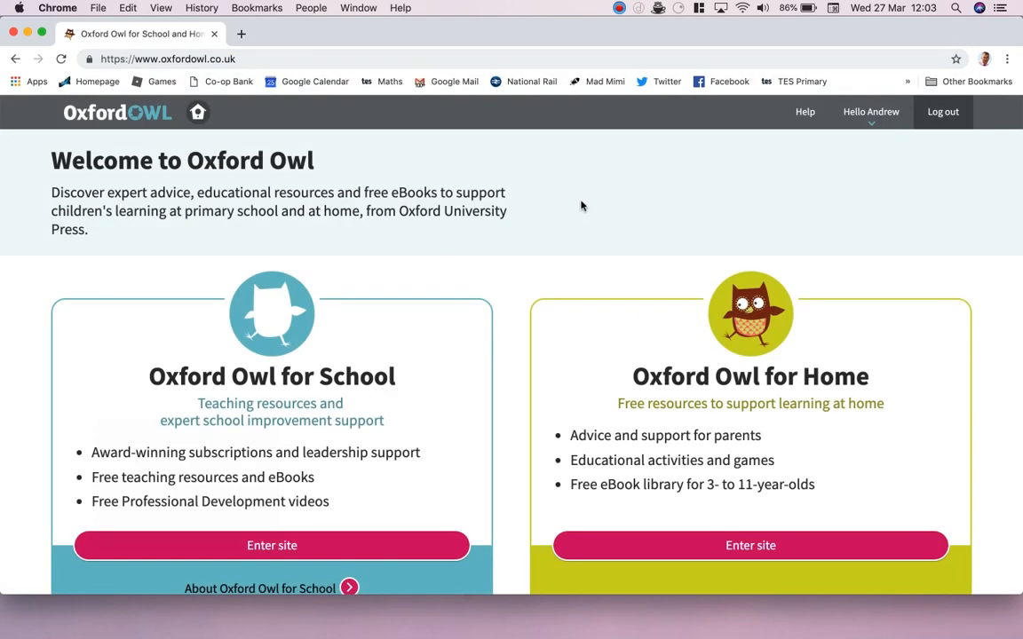
scroll("down", 3)
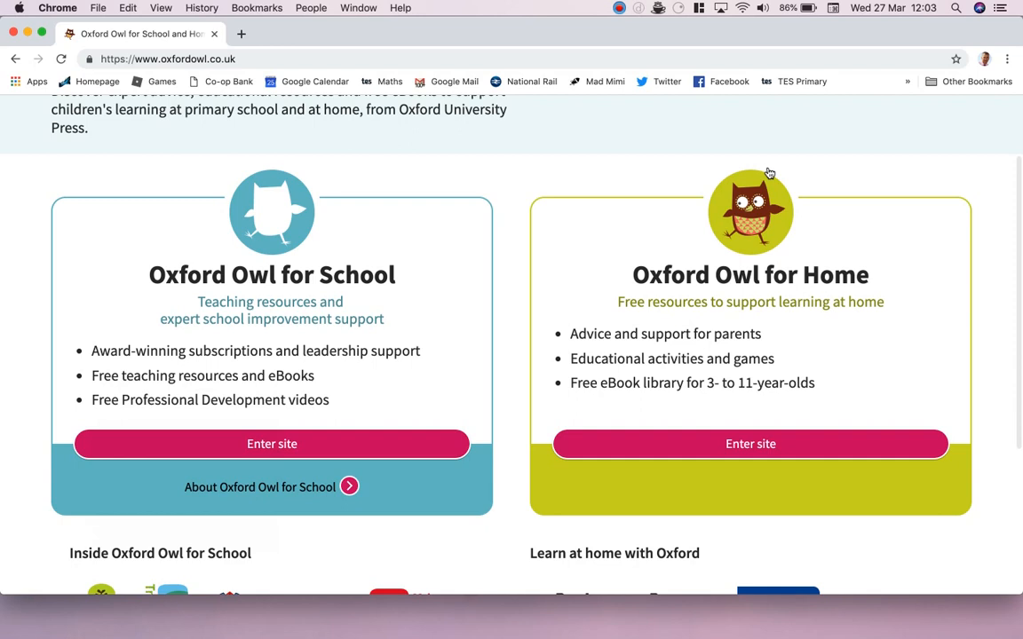
scroll("up", 3)
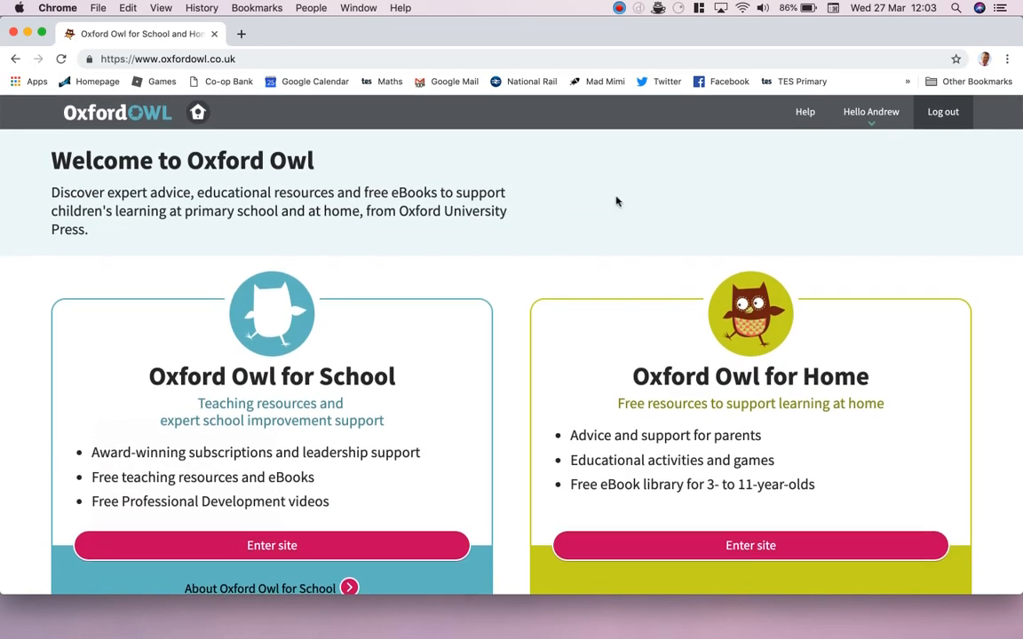
scroll("down", 3)
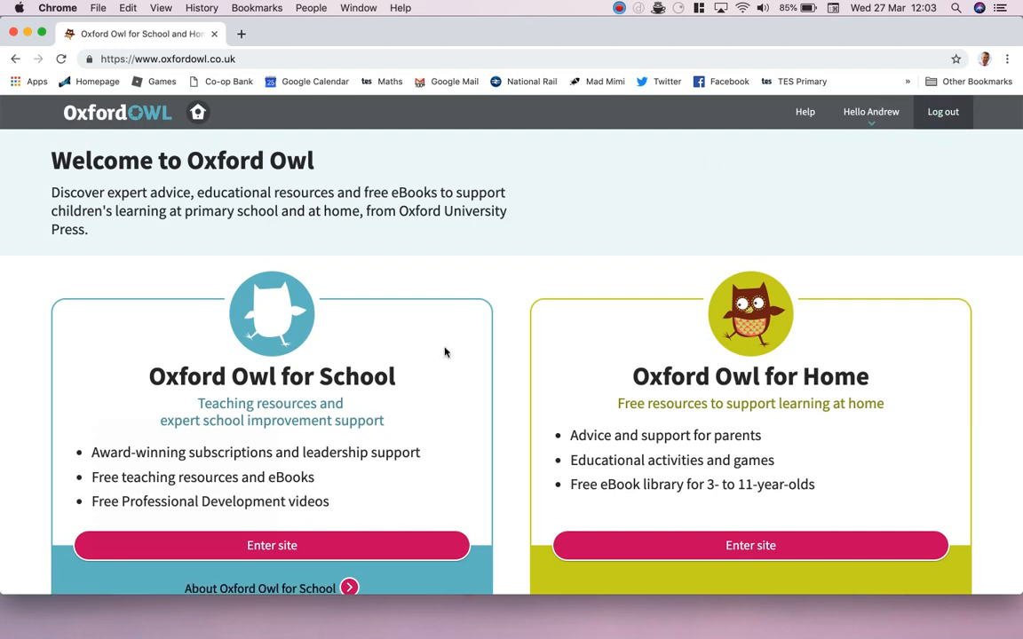
Enter the Oxford Owl for School area and reach the Numicon IWB Software page.
left_click(272, 546)
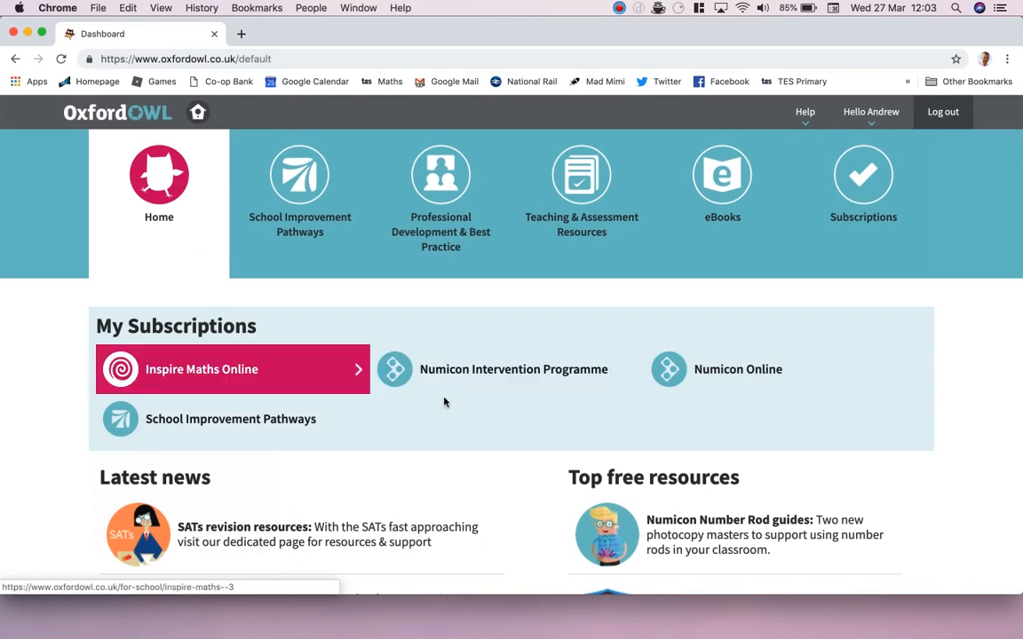
mouse_move(678, 400)
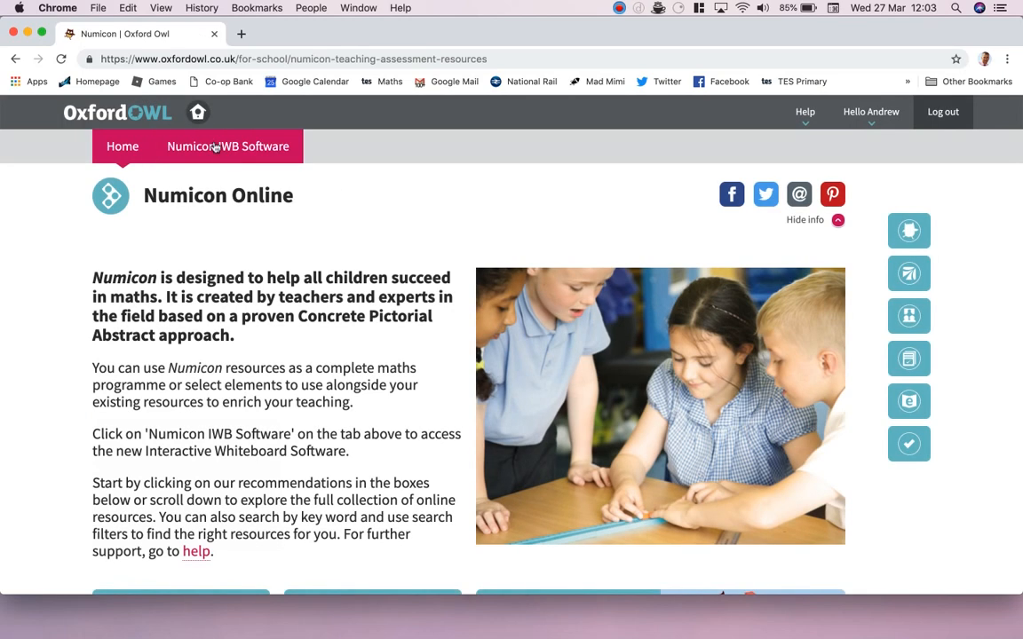
mouse_move(217, 153)
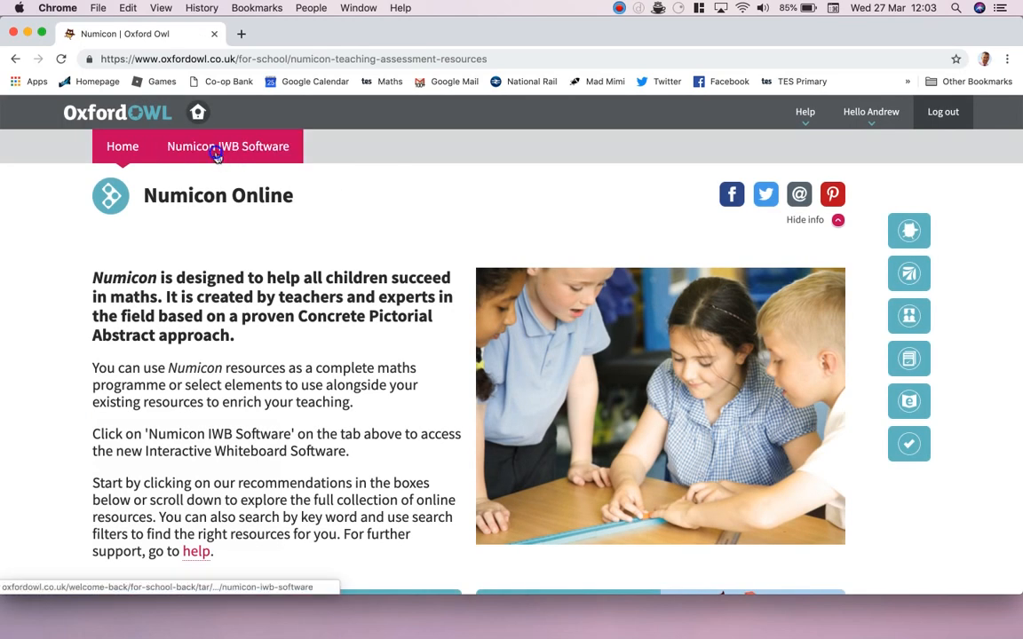
left_click(227, 145)
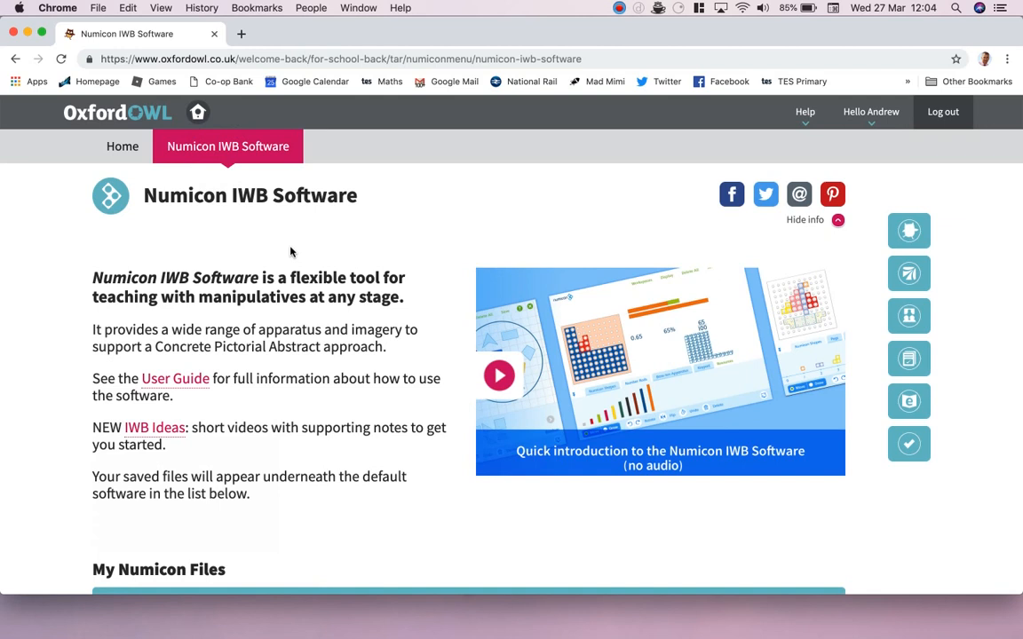
mouse_move(421, 416)
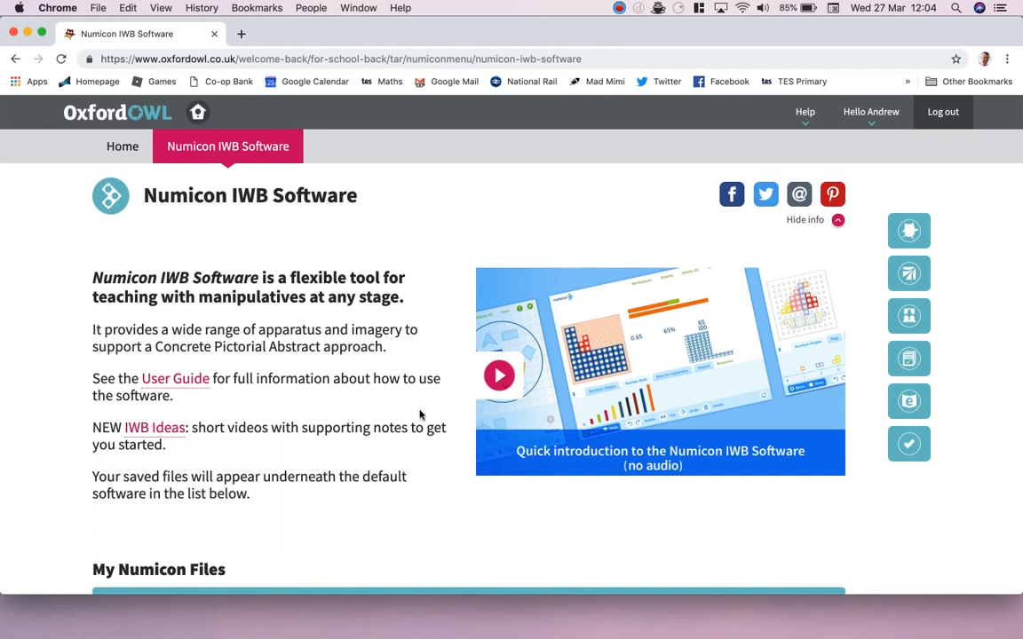
Scroll down to the My Numicon Files table showing the default software and three saved files.
scroll("down", 3)
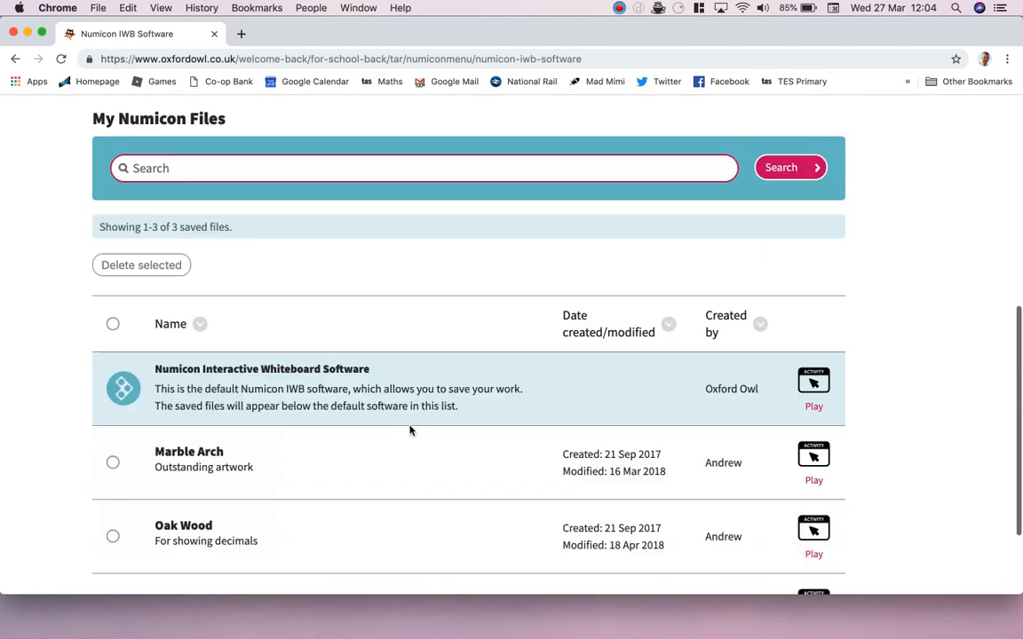
mouse_move(242, 382)
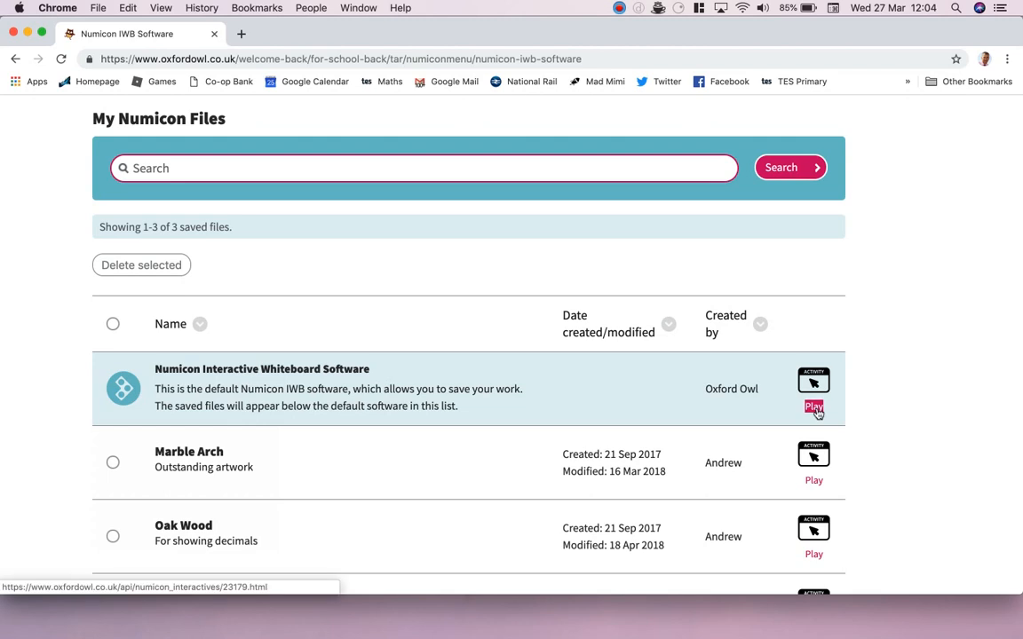
scroll("down", 3)
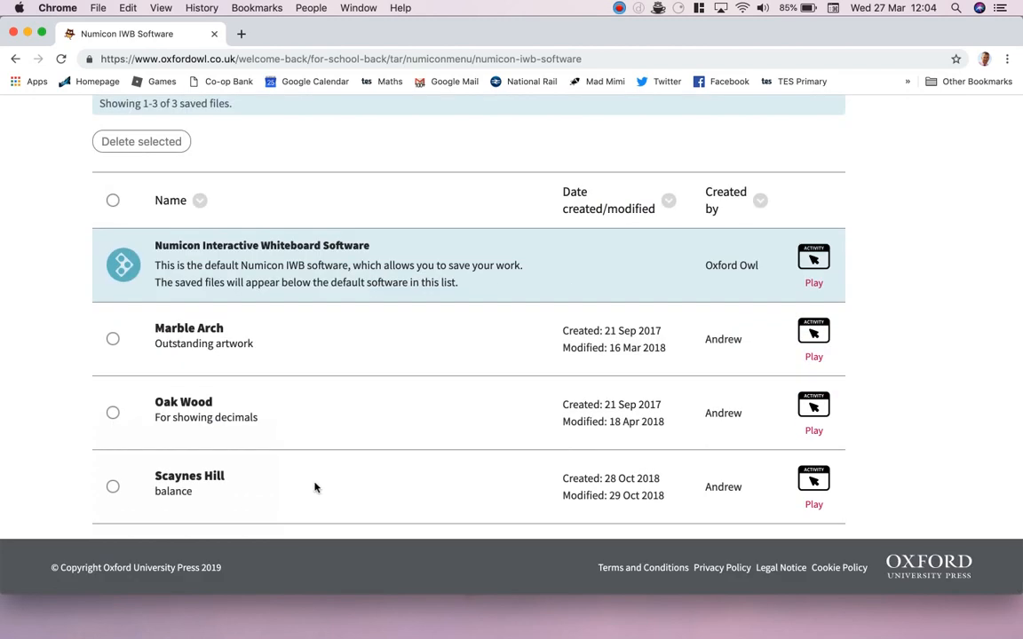
mouse_move(344, 461)
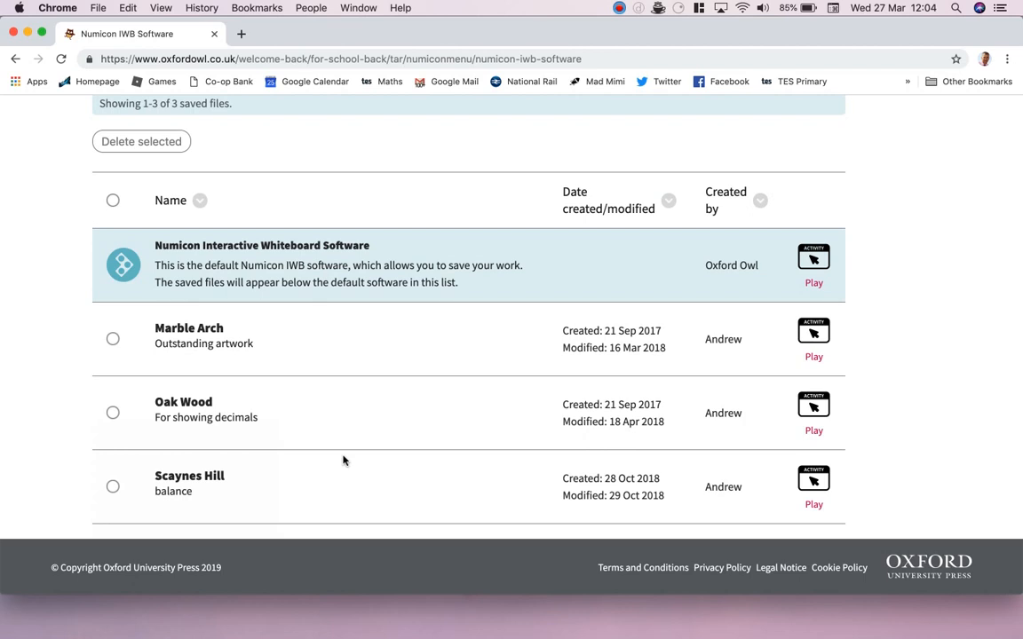
mouse_move(320, 522)
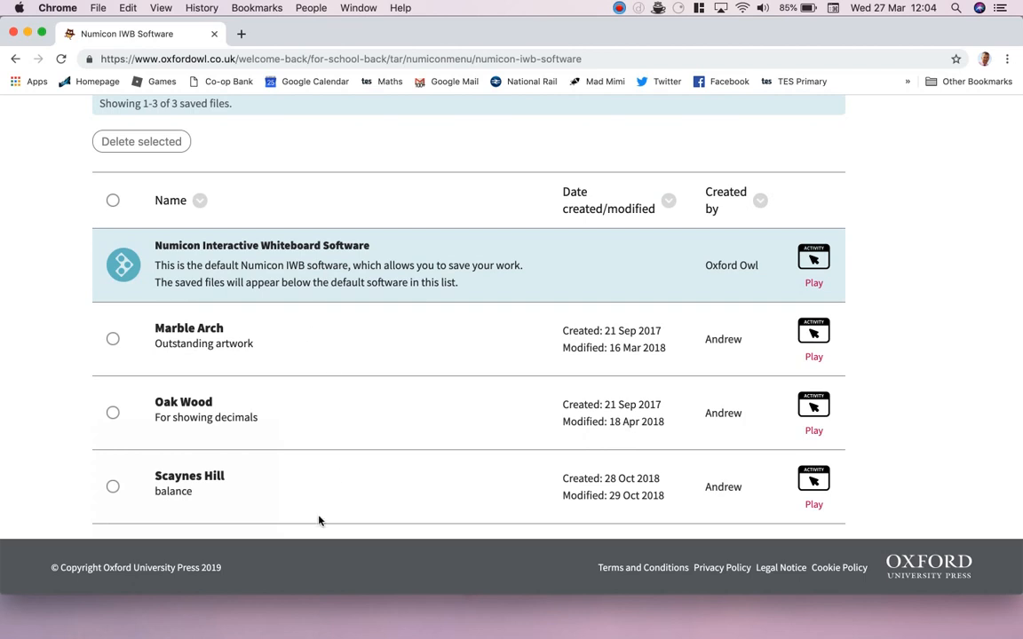
mouse_move(345, 476)
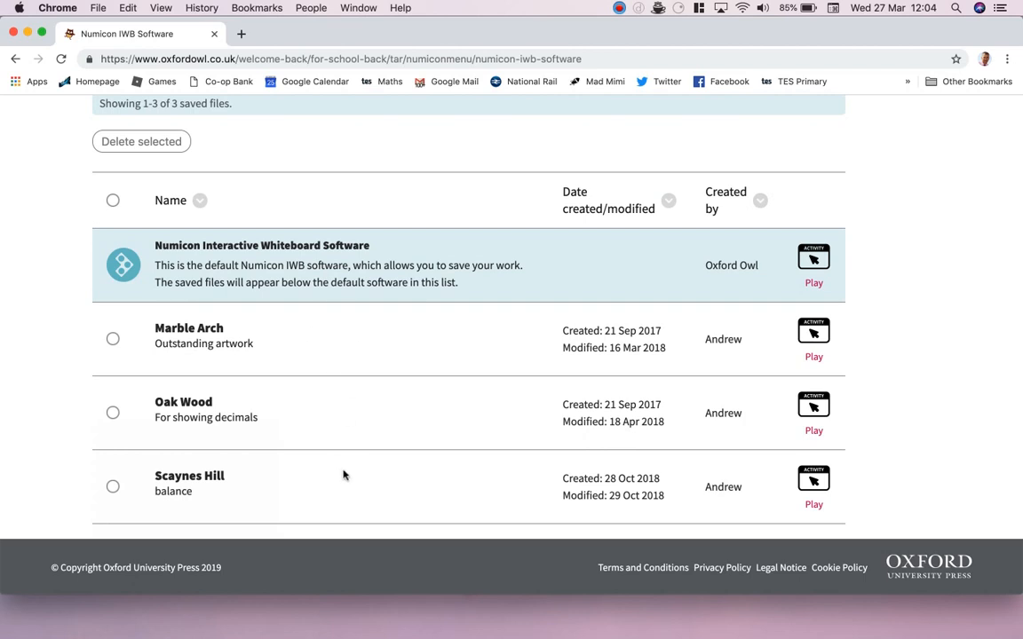
Play the default Numicon Interactive Whiteboard Software at the Regular 4:3 size.
left_click(814, 259)
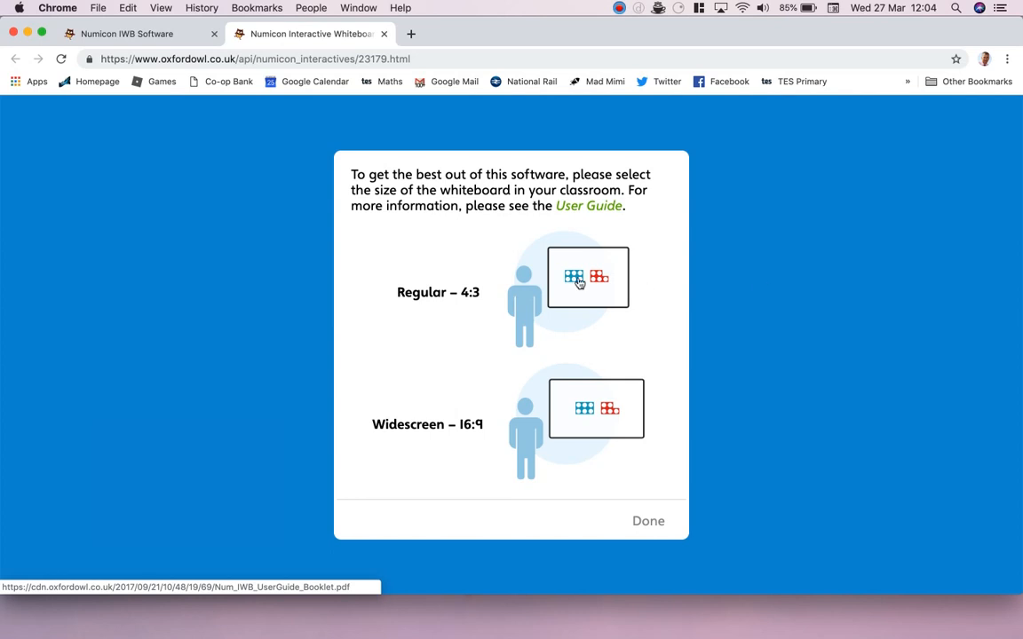
mouse_move(412, 291)
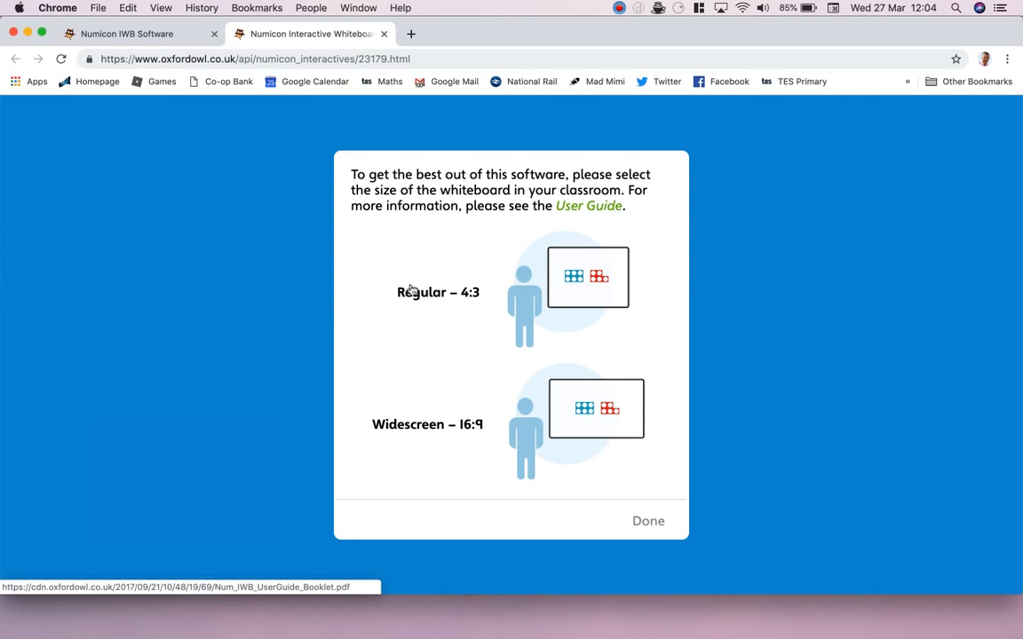
left_click(586, 277)
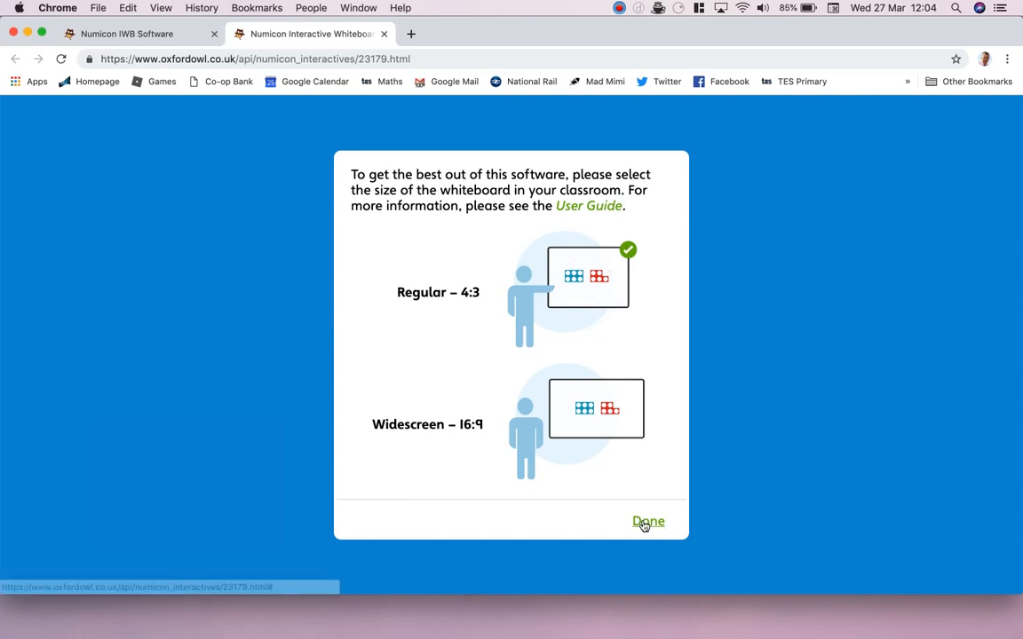
left_click(649, 522)
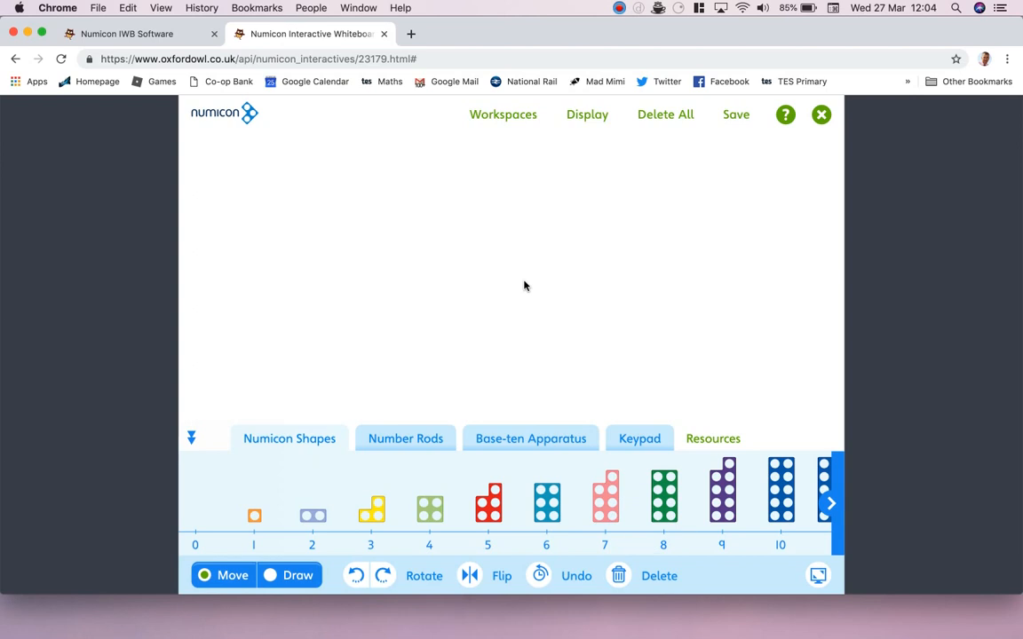
Place Numicon 3, green four, red and teal six shapes spread across the workspace.
left_click(369, 508)
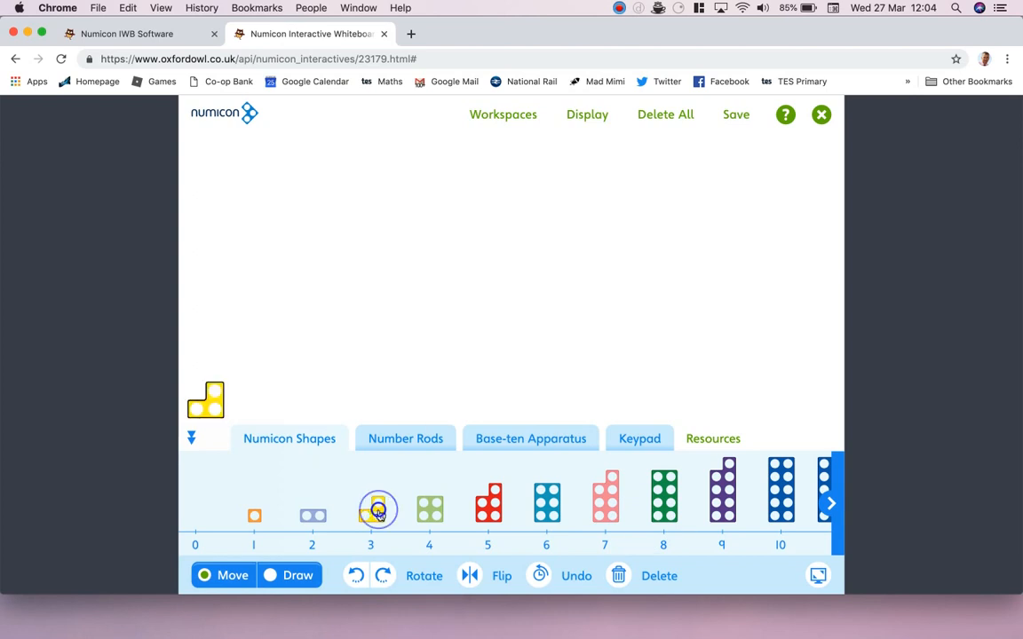
left_click(430, 511)
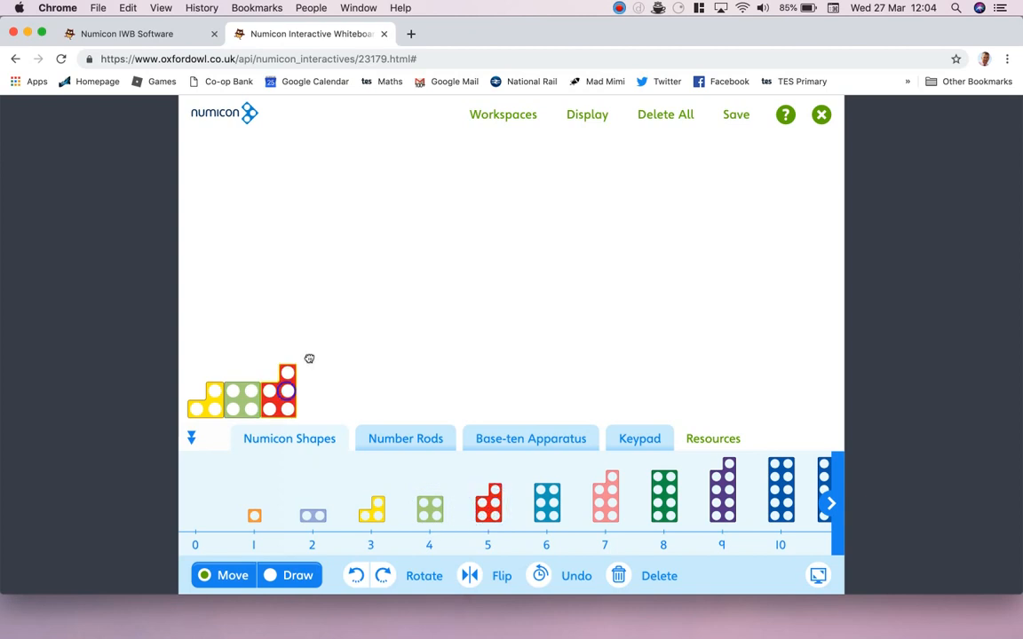
left_click_drag(284, 391, 370, 291)
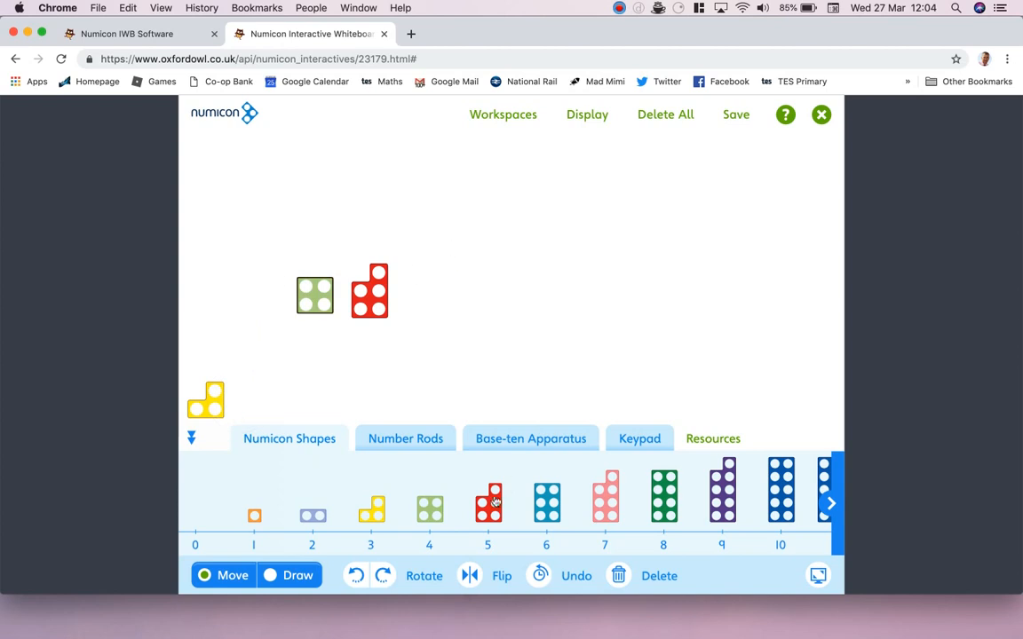
left_click_drag(486, 504, 315, 391)
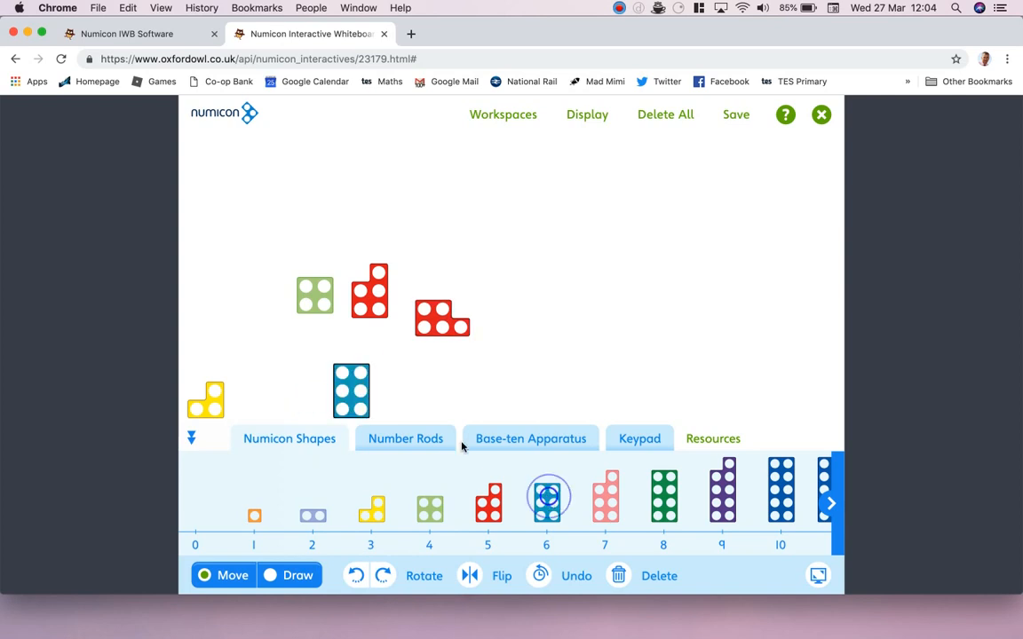
left_click_drag(352, 391, 573, 327)
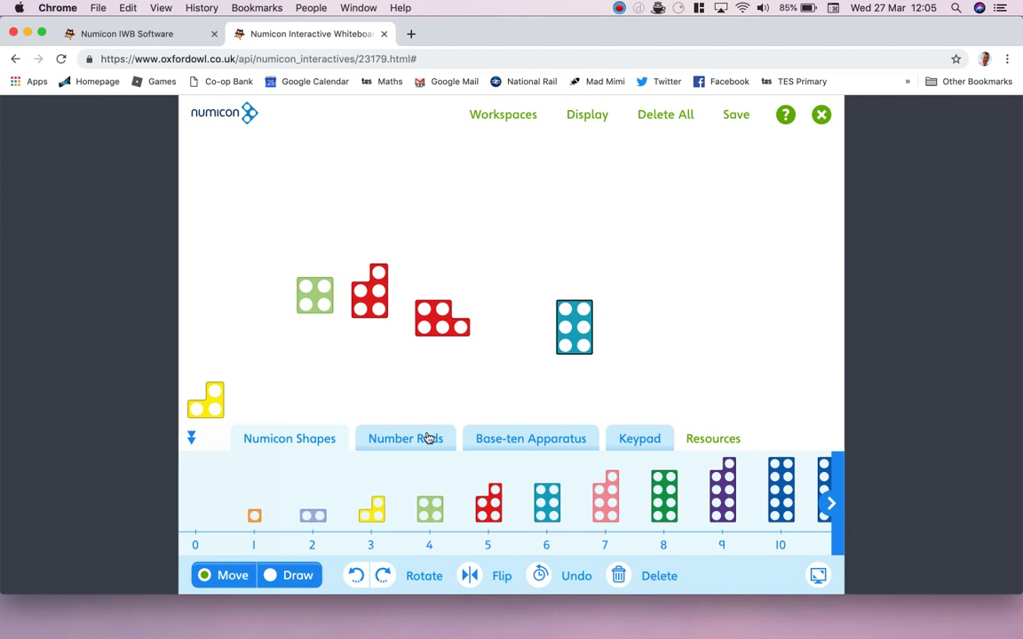
Add a dark blue number rod to the workspace and rotate it to lie horizontally.
left_click(404, 437)
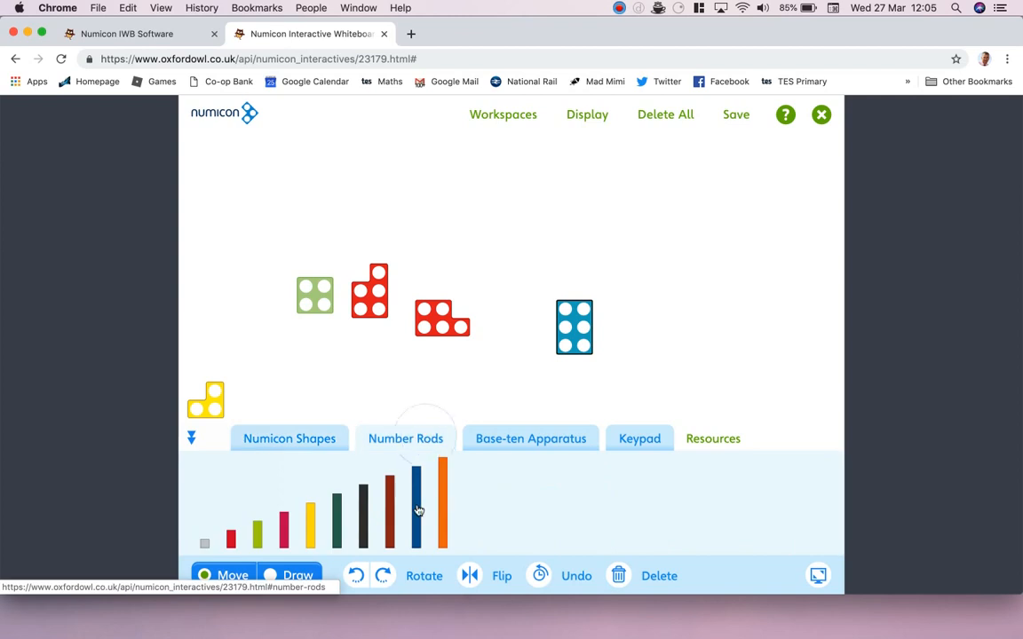
left_click_drag(417, 501, 505, 270)
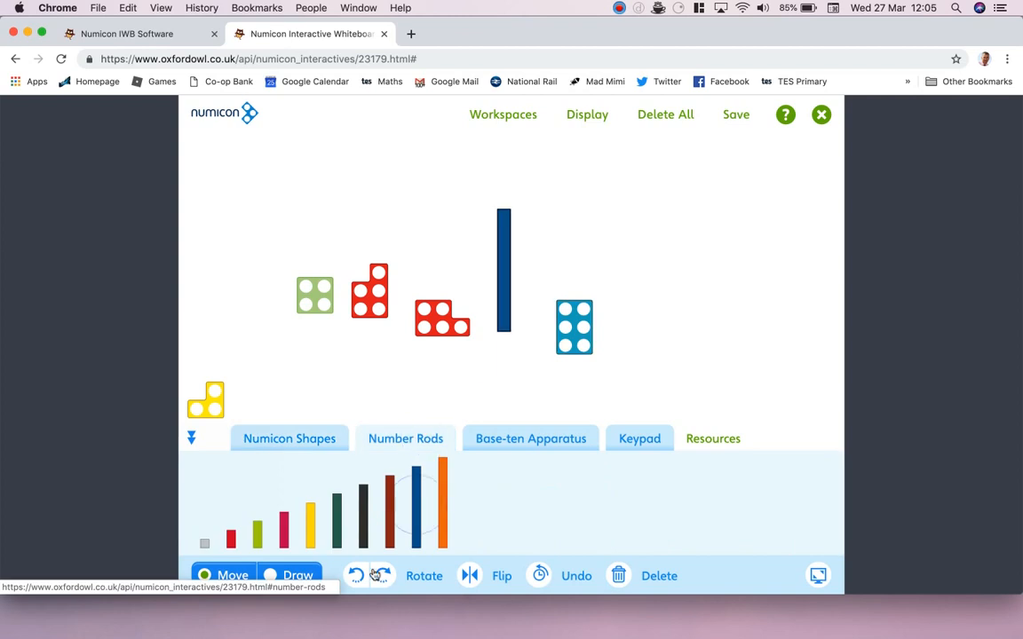
left_click(383, 575)
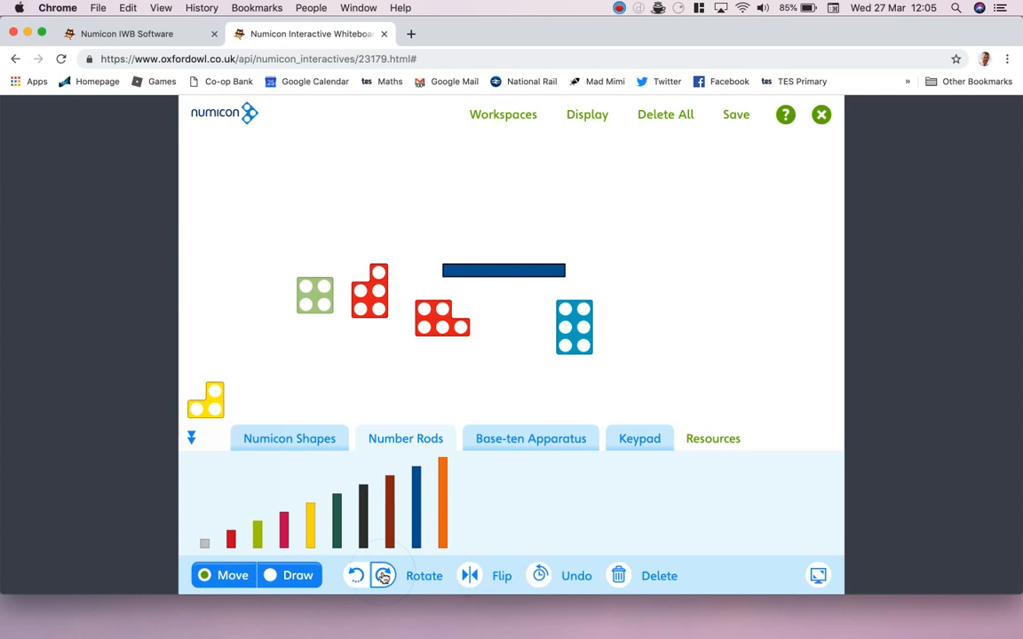
In Draw mode, sketch an arrow at the blue rod and handwrite 'navy!' above it.
left_click(299, 576)
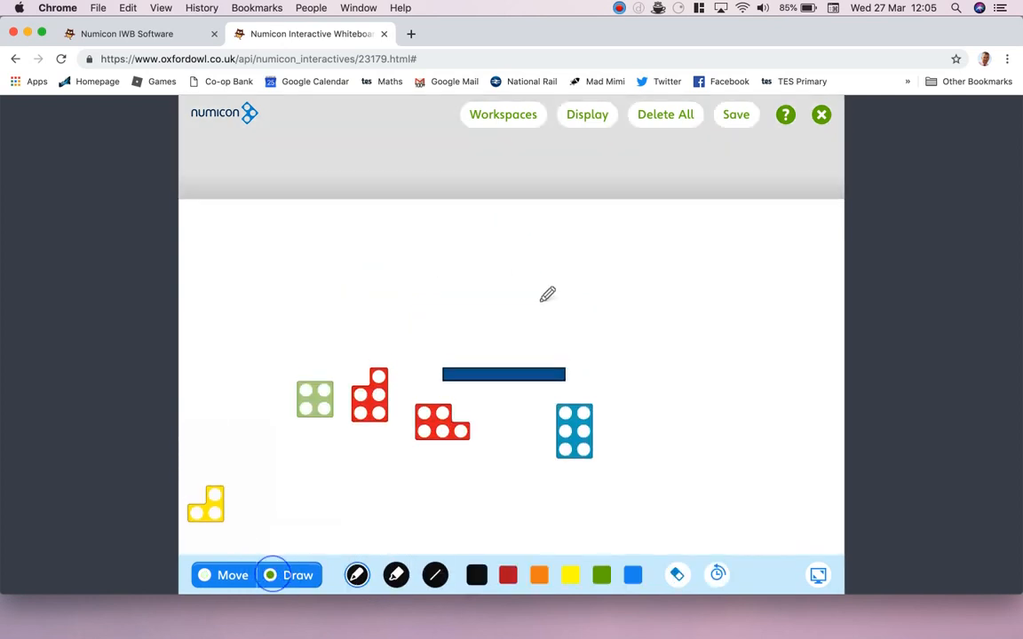
left_click_drag(532, 298, 530, 347)
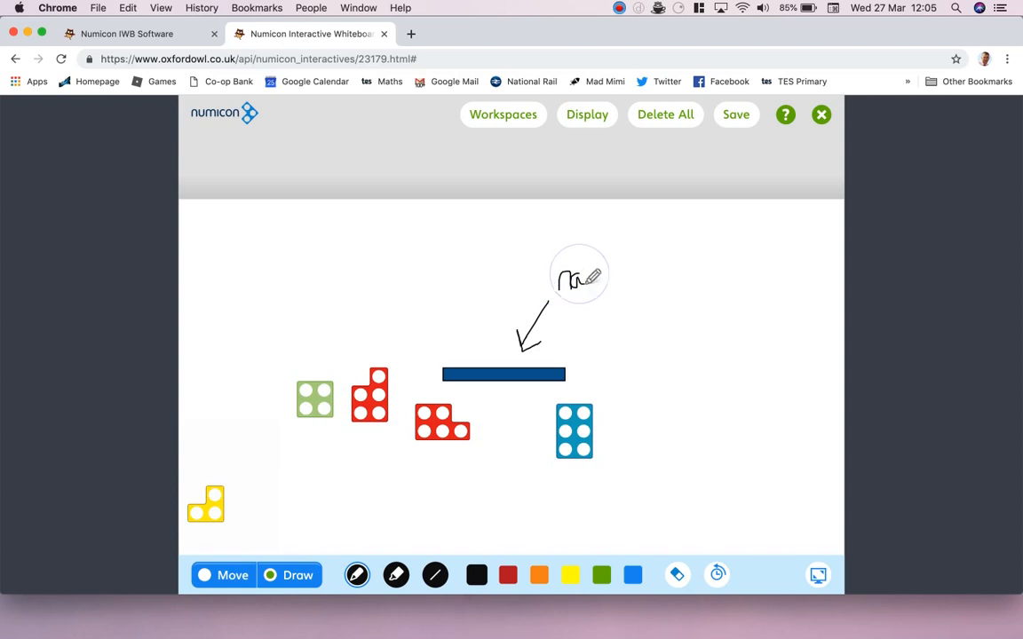
left_click_drag(582, 281, 608, 267)
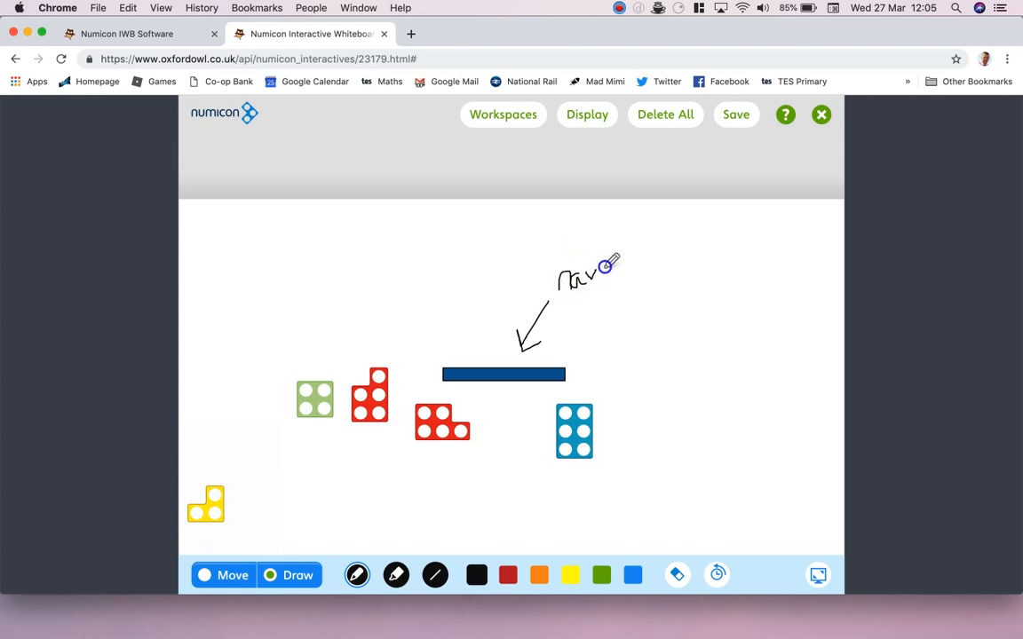
left_click_drag(604, 266, 631, 293)
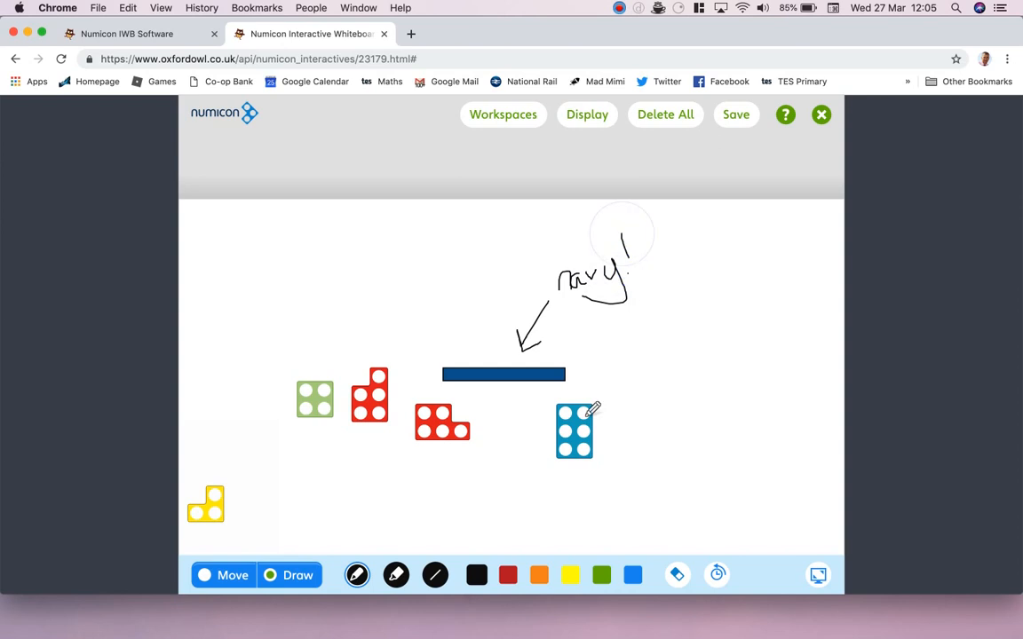
left_click(396, 576)
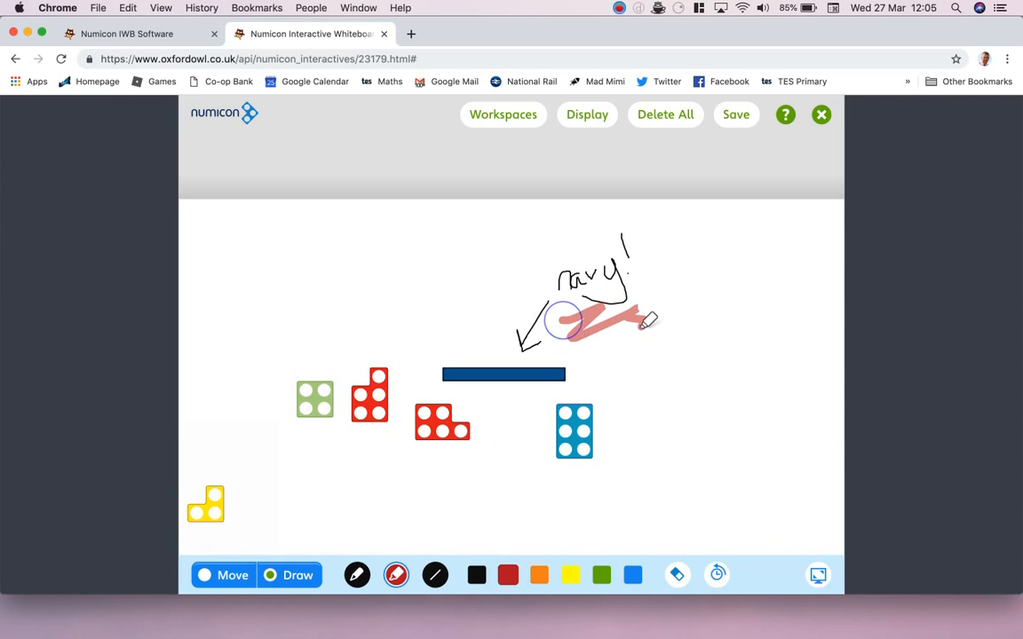
Delete all shapes from the workspace and undo the drawn arrow and handwriting.
left_click(664, 114)
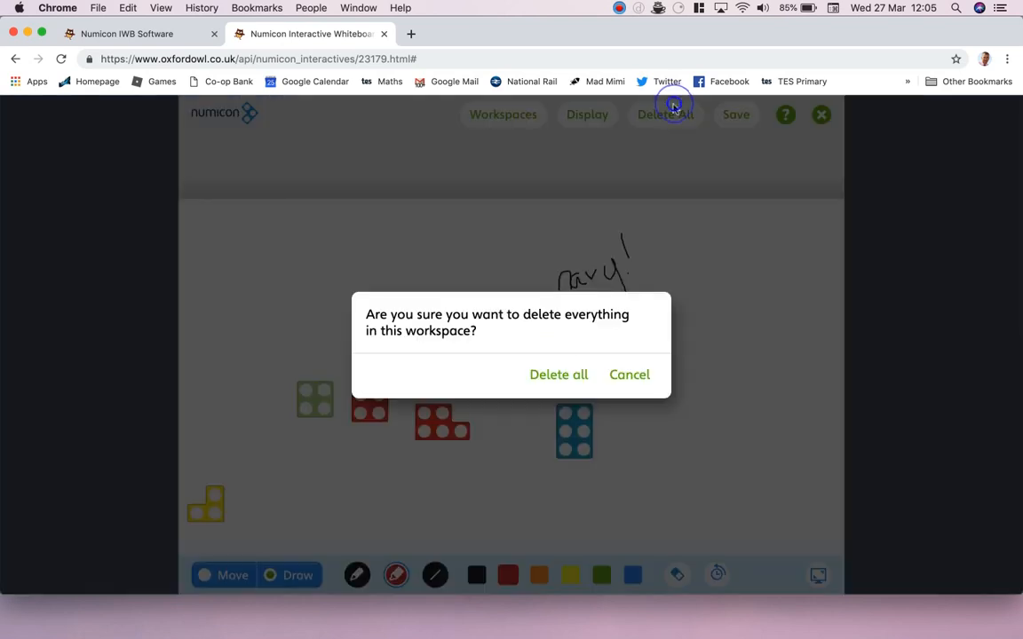
left_click(558, 373)
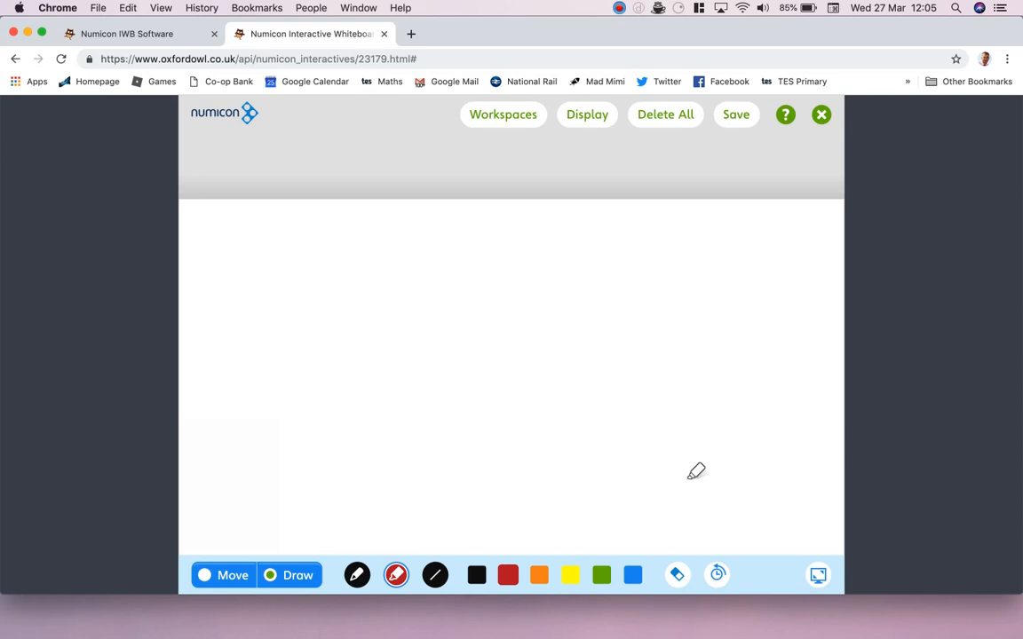
mouse_move(817, 575)
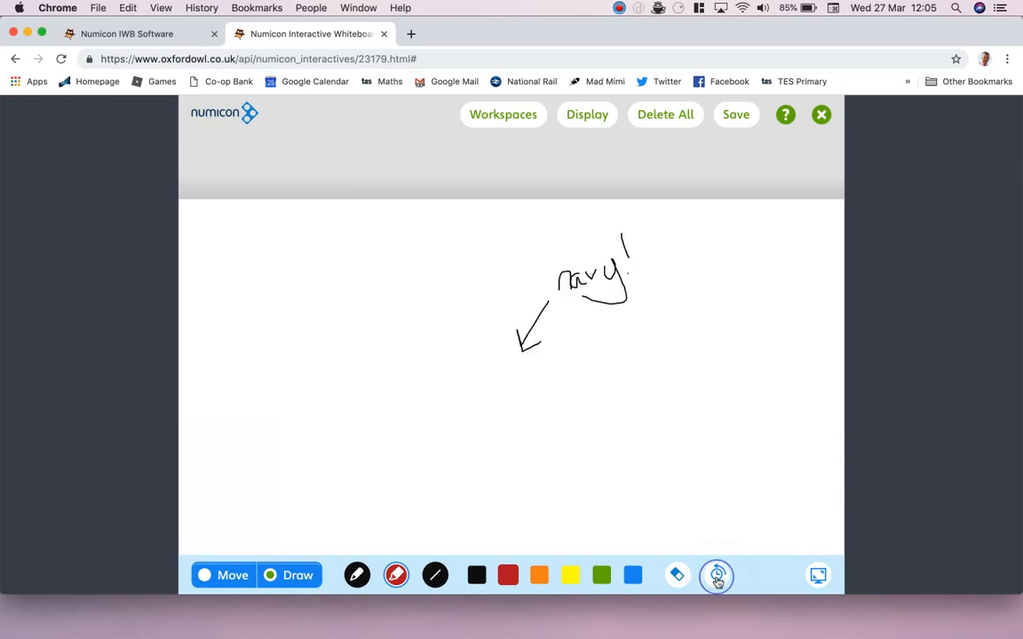
left_click(717, 576)
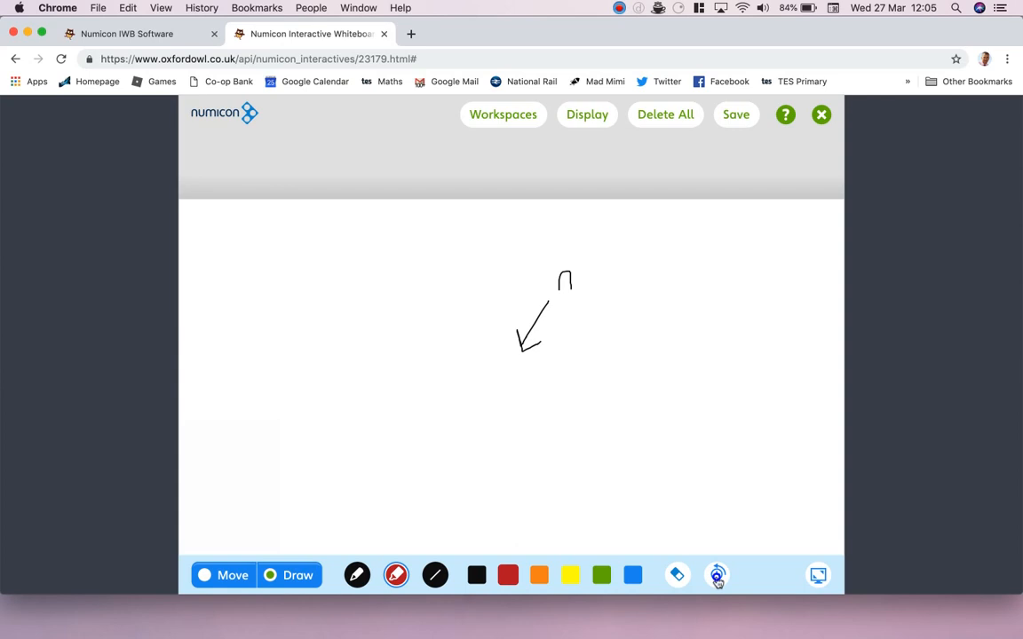
left_click(717, 575)
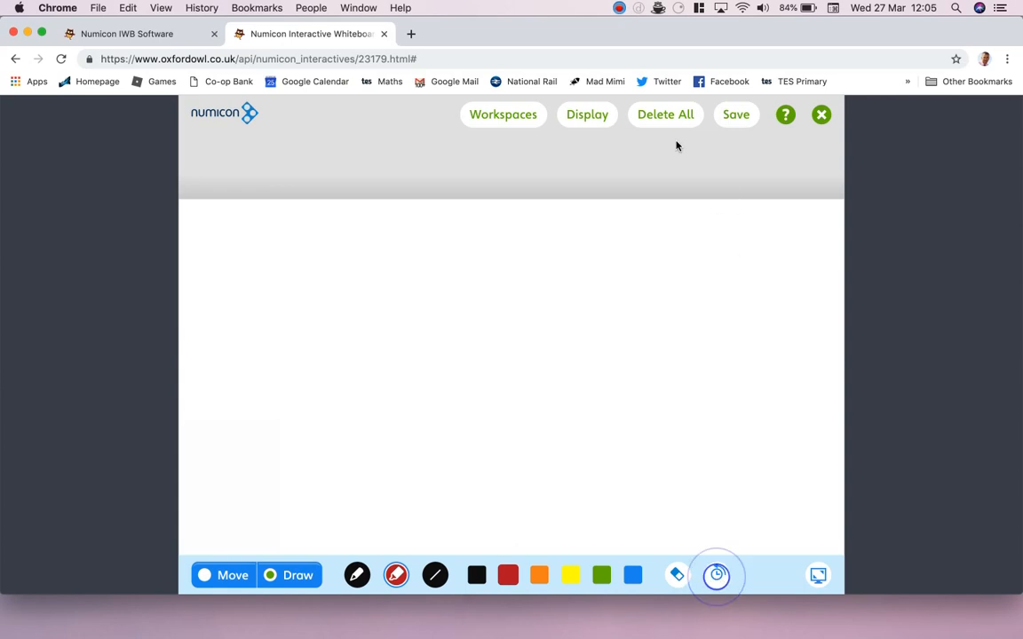
left_click(718, 575)
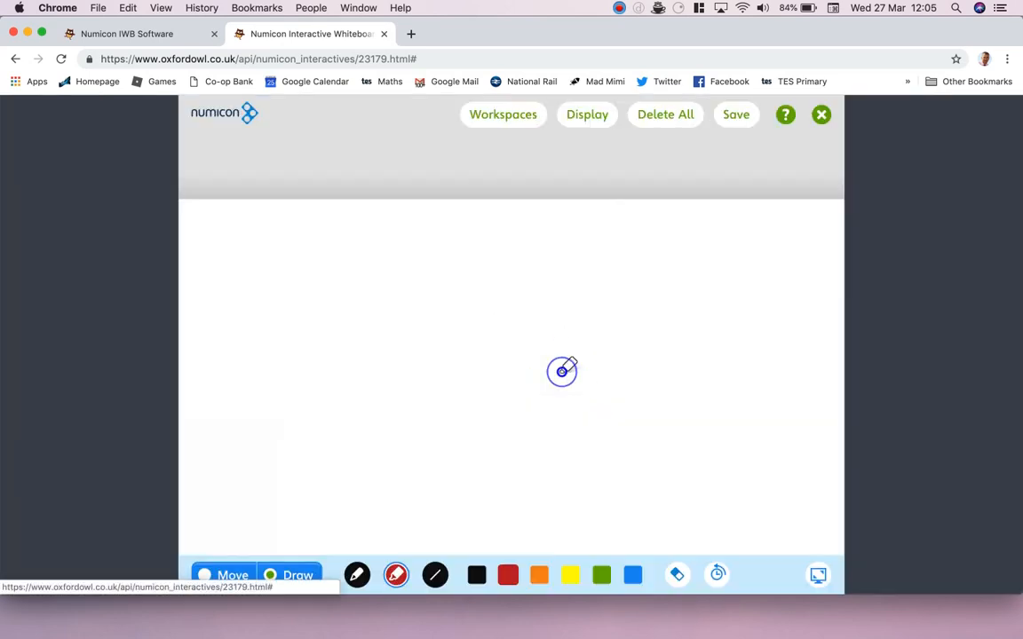
Load the Pan Balance workspace from the Workspaces list.
left_click(503, 114)
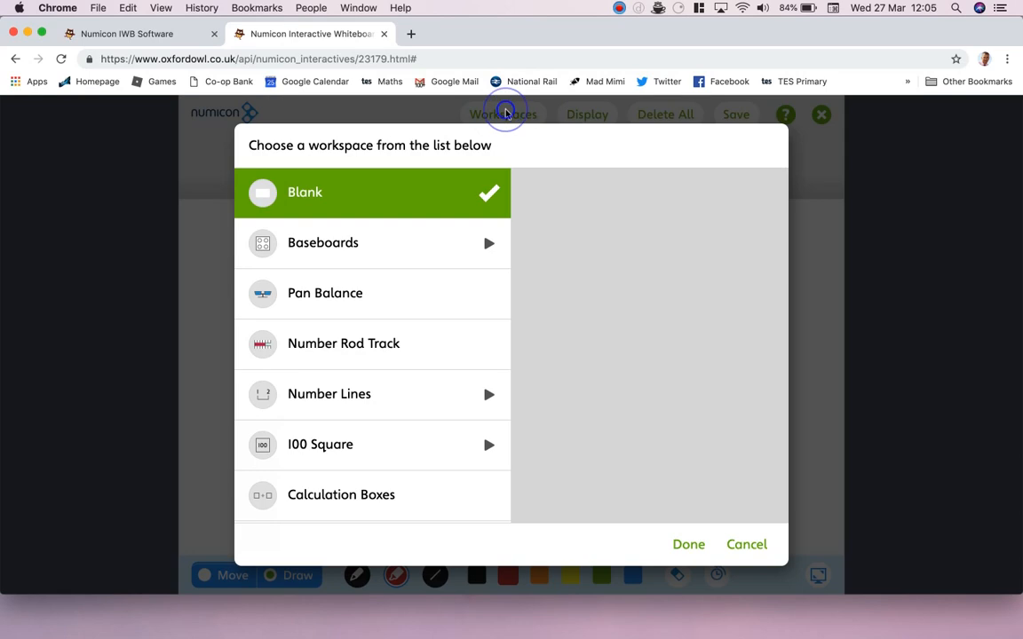
mouse_move(359, 294)
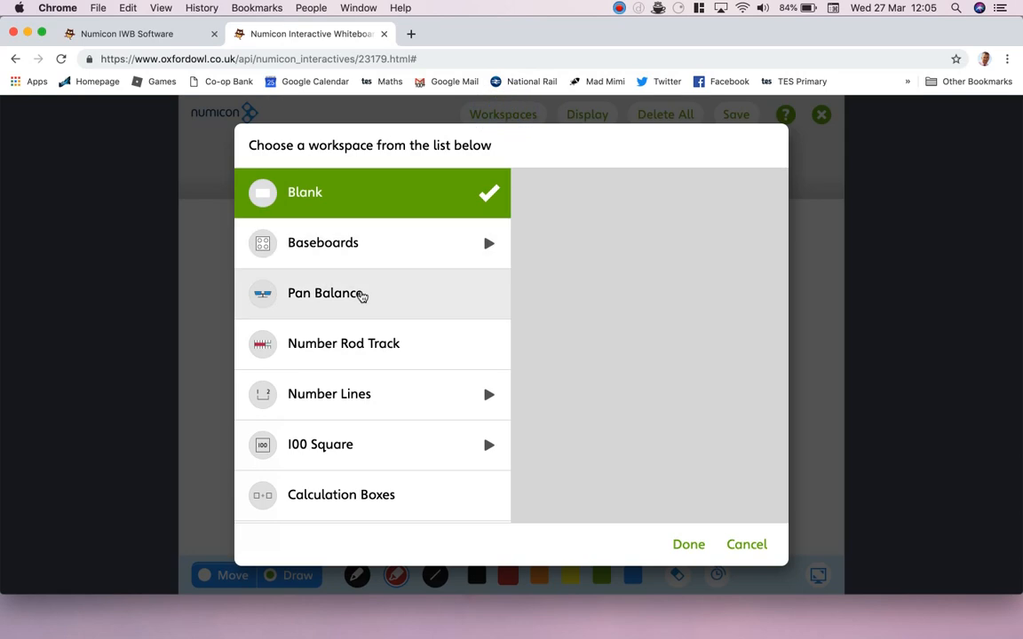
left_click(325, 293)
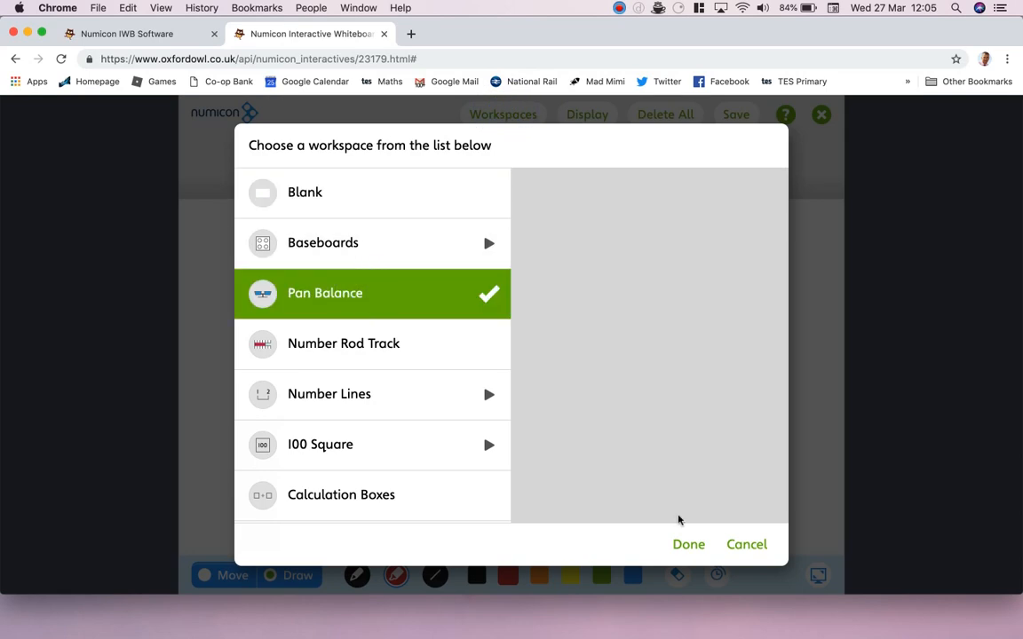
left_click(689, 543)
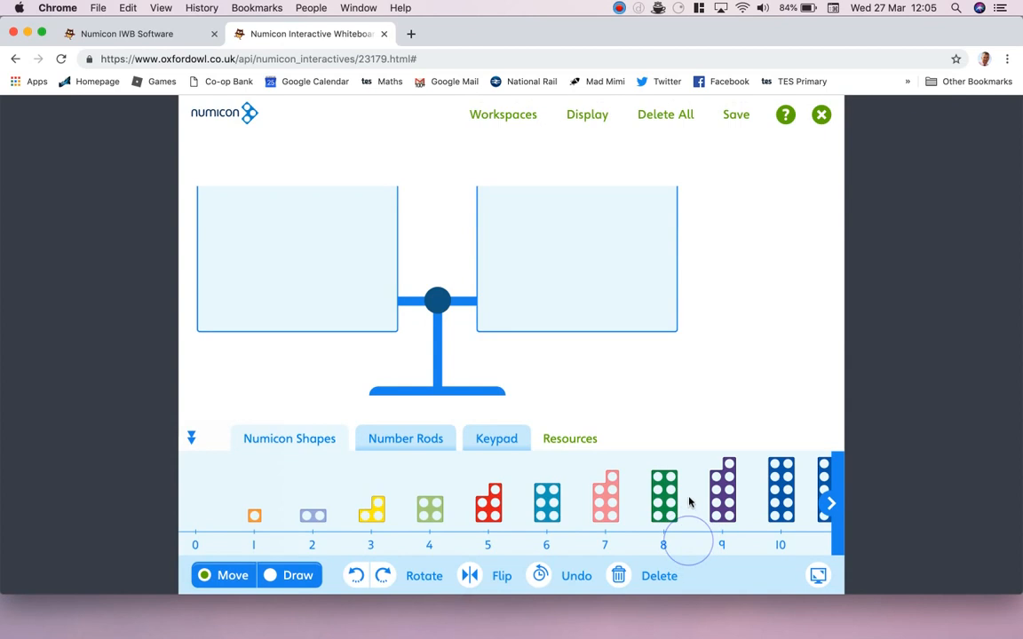
mouse_move(732, 373)
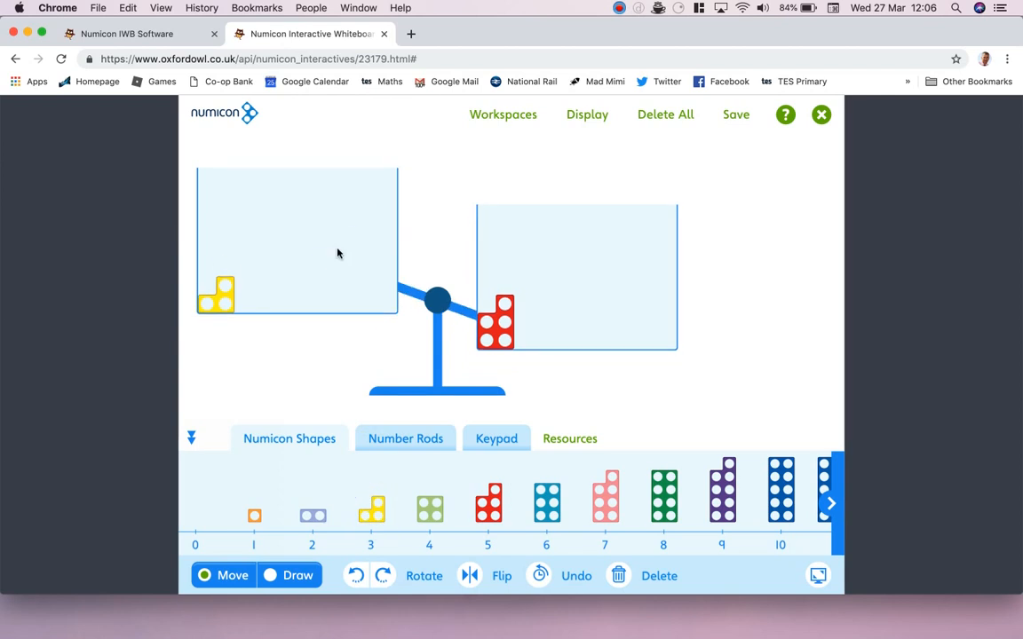
mouse_move(323, 524)
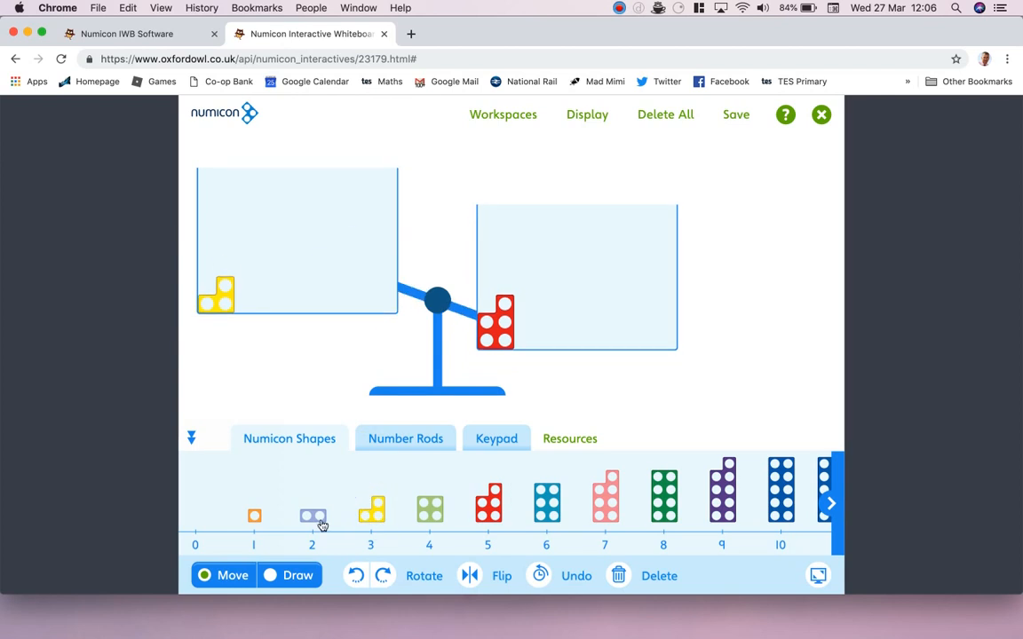
mouse_move(312, 519)
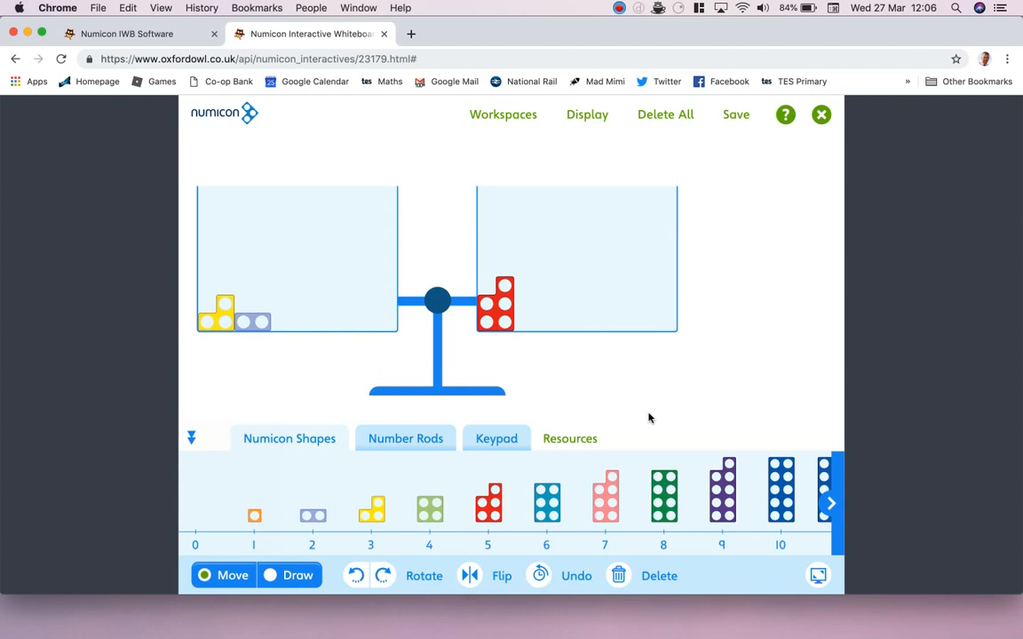
Switch to the Number Rods collection for the pans, then start saving the workspaces.
left_click(405, 437)
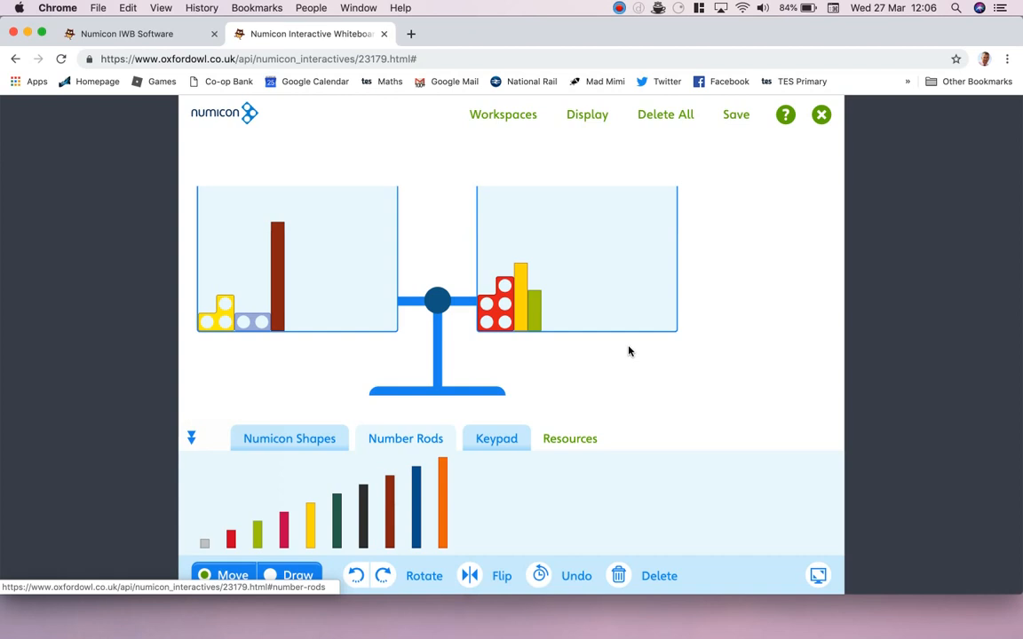
left_click(735, 114)
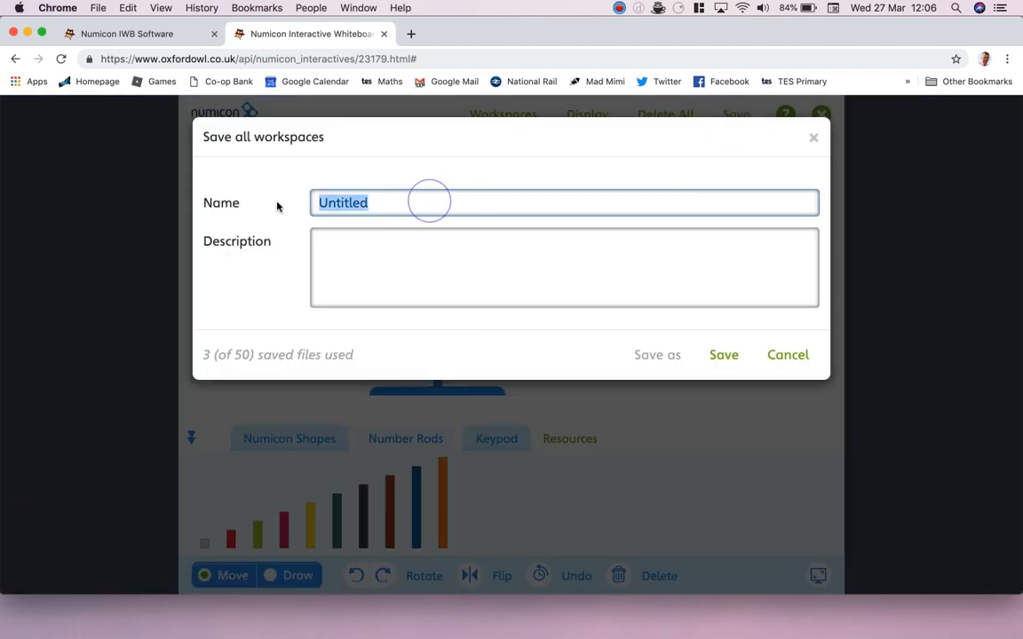
Save as 'online demo' described as rods and shapes in pan balance for online demonstration.
type("online demo")
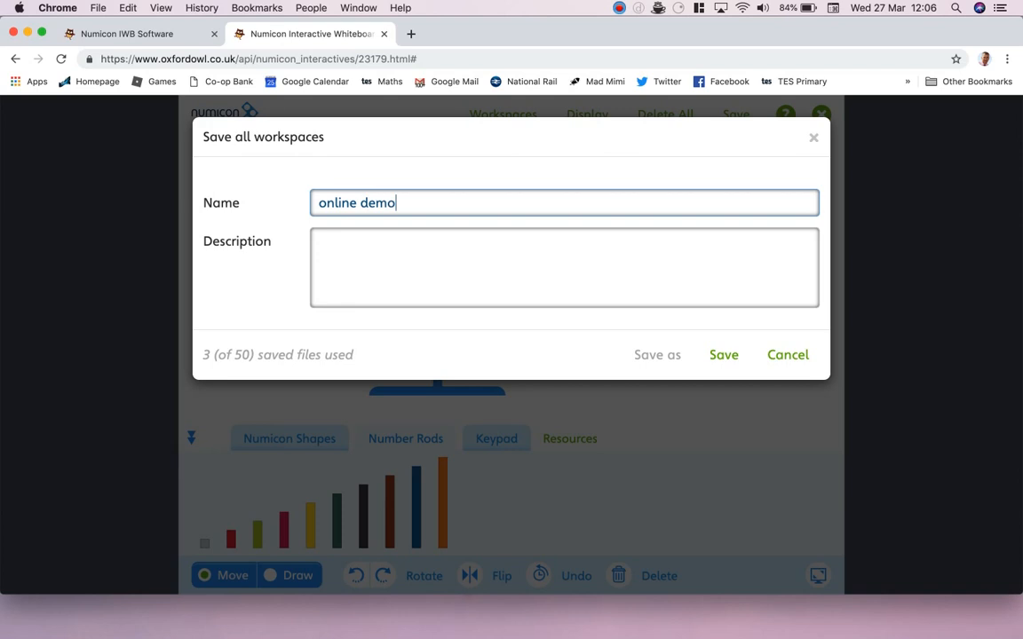
left_click(565, 268)
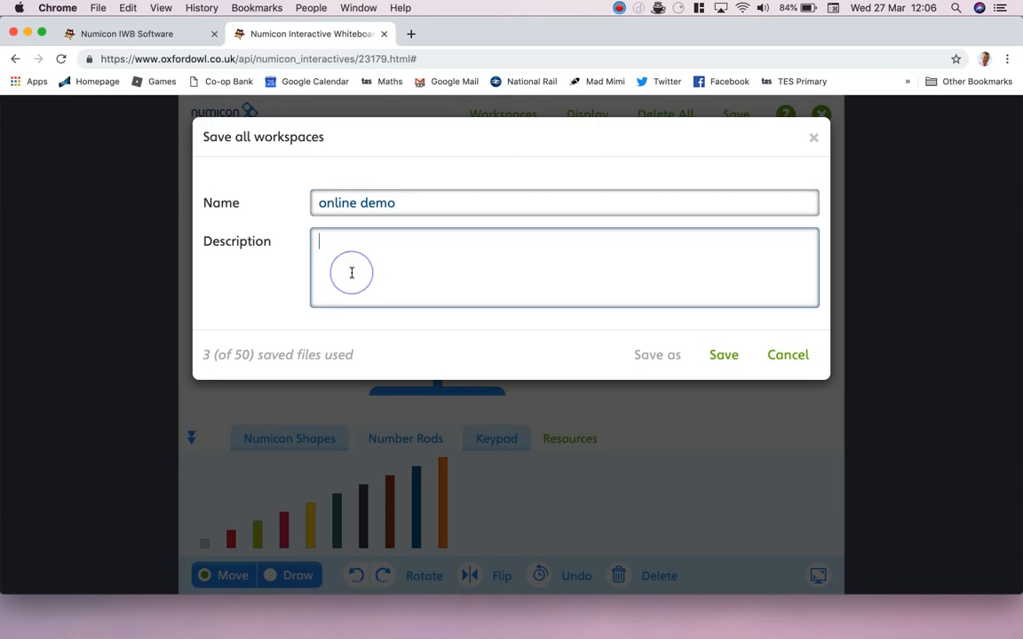
type("rods an")
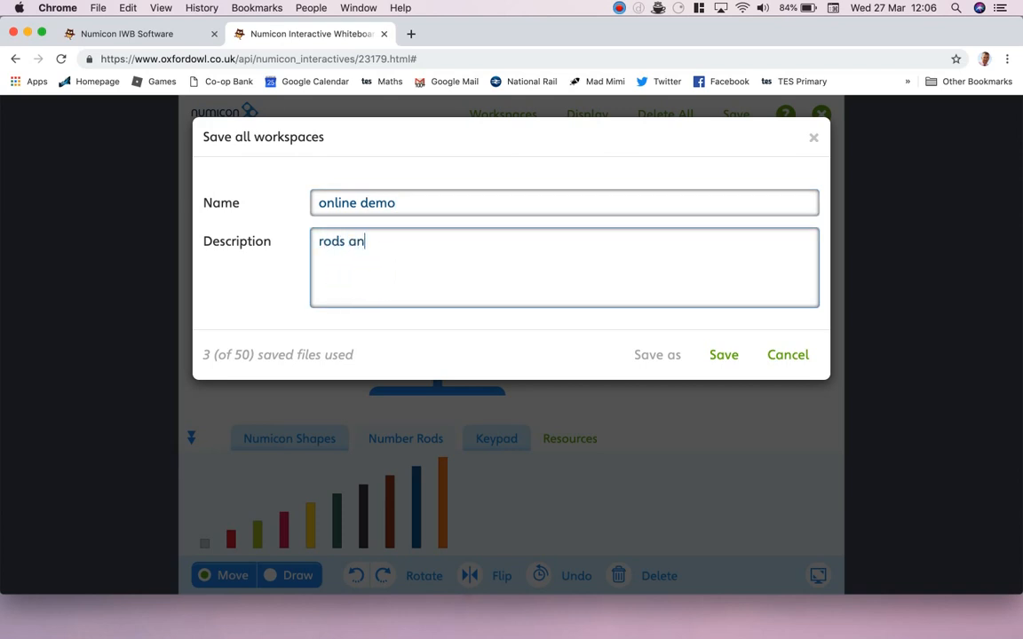
type("d shapes inside pan bal")
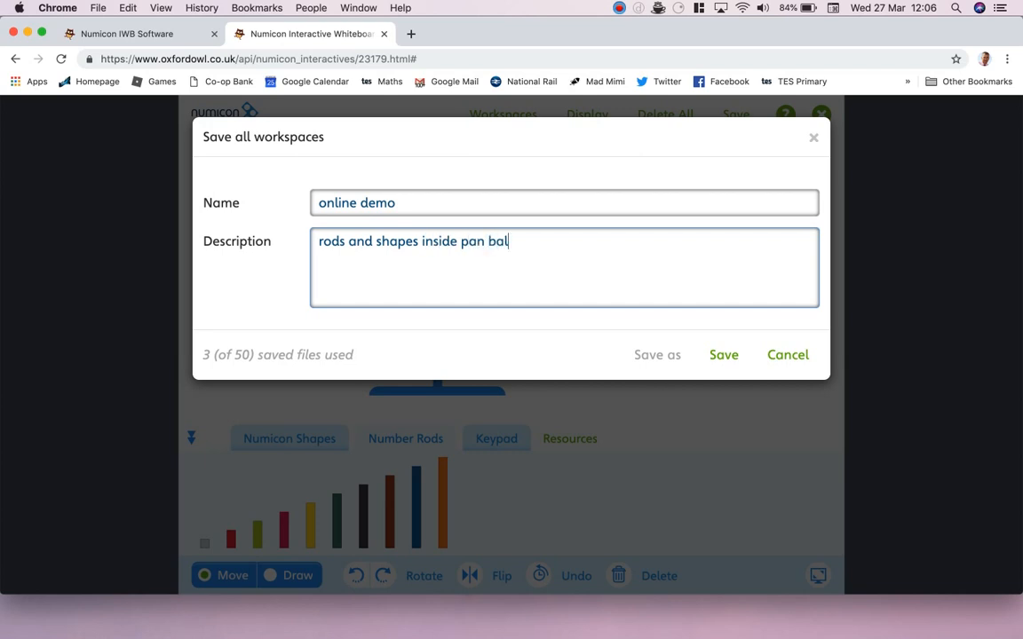
type("ance for onl")
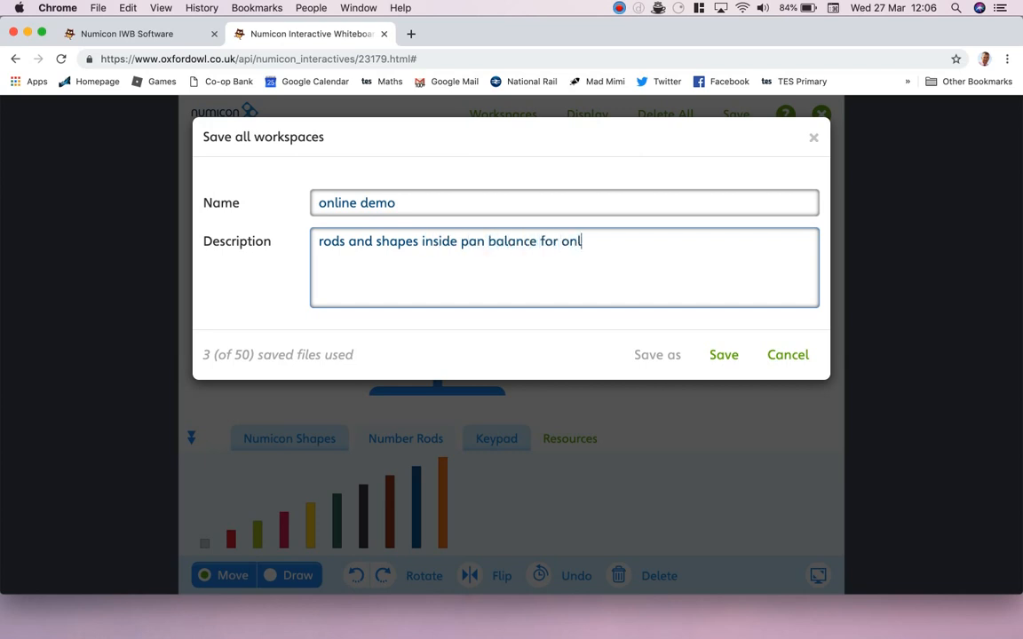
type("ine demon")
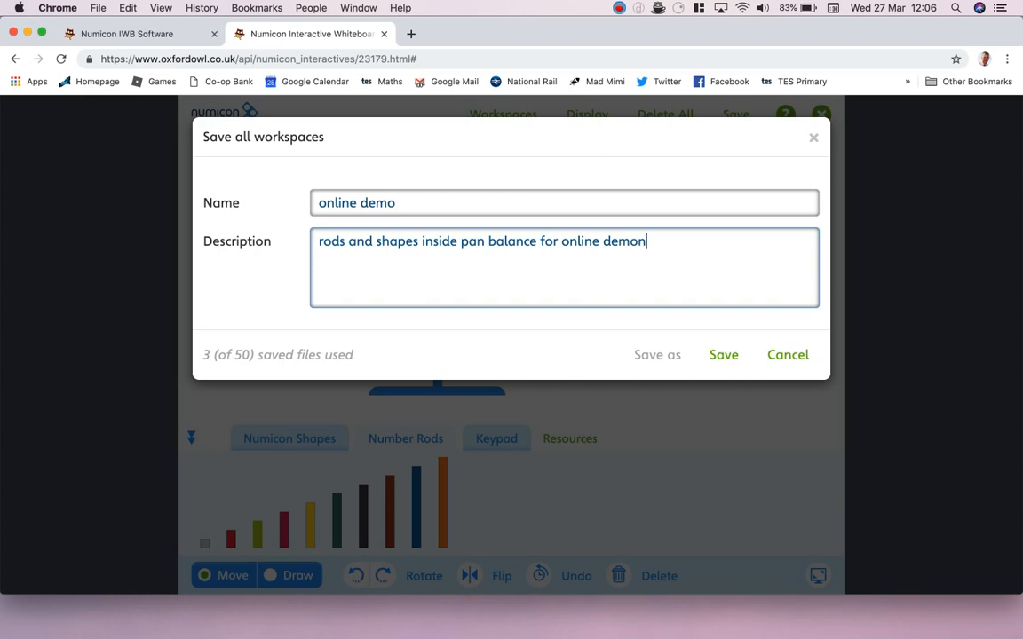
type("staton")
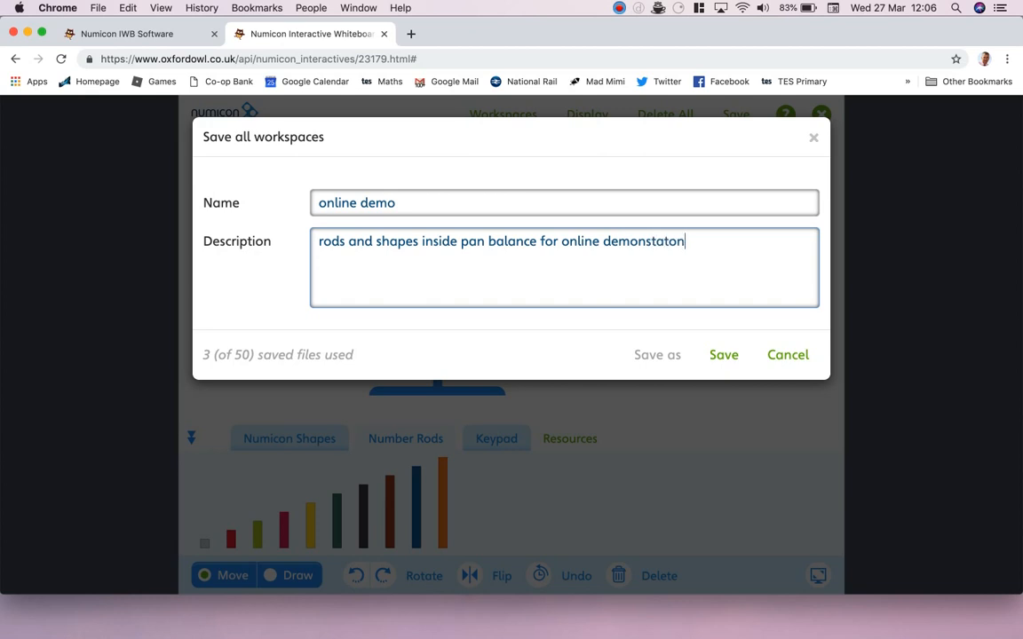
key("Backspace")
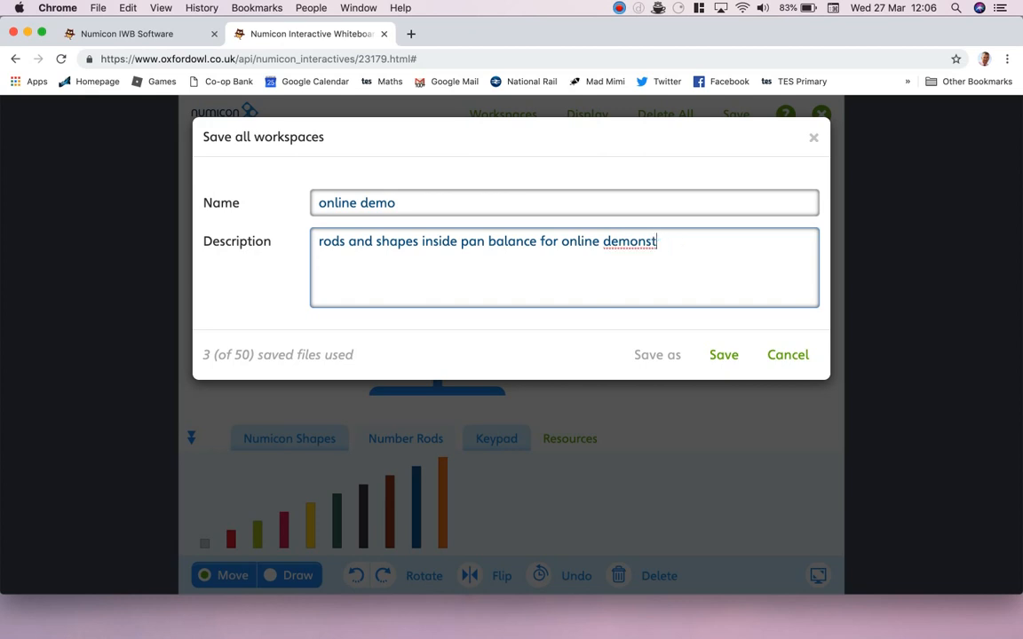
type("ration.")
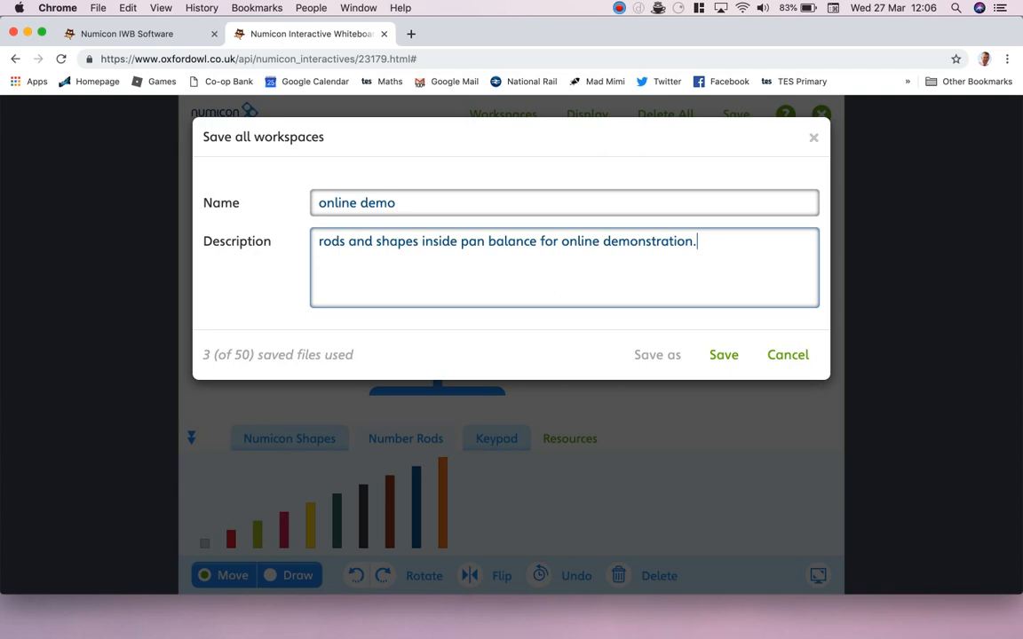
mouse_move(725, 356)
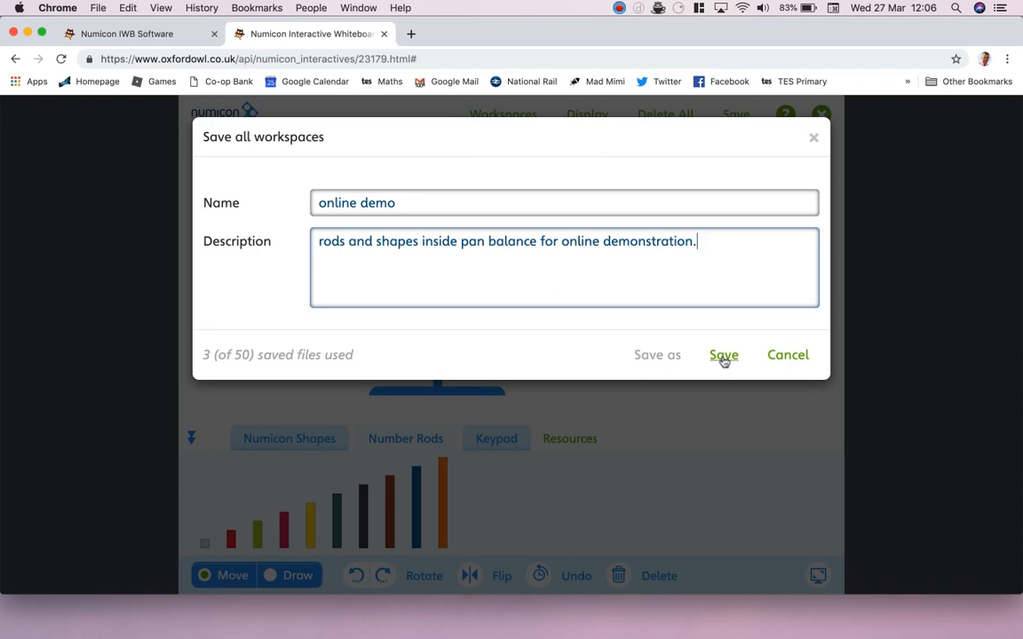
left_click(725, 355)
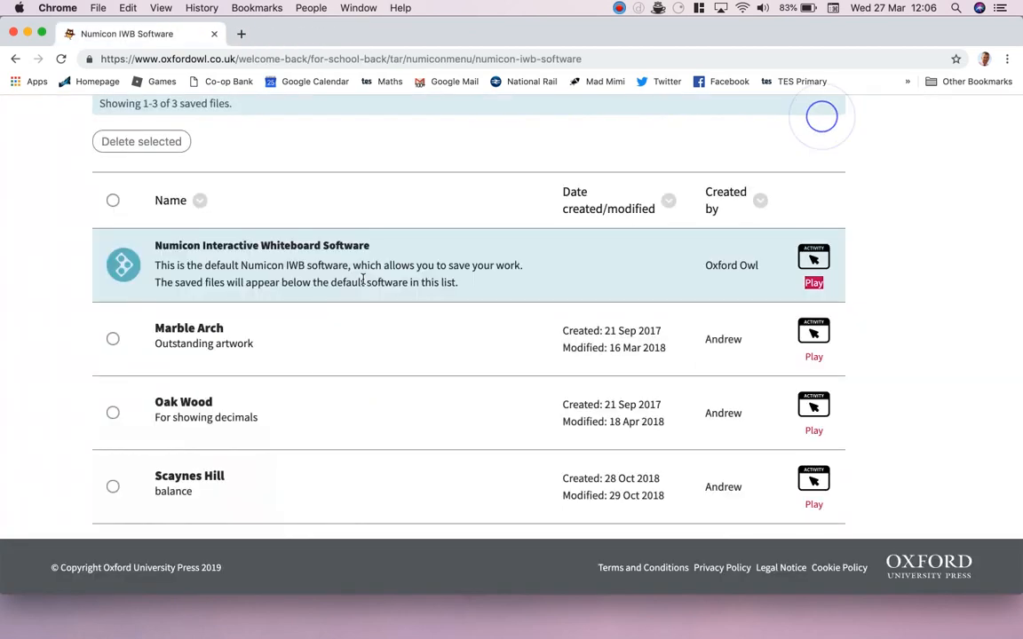
Play the saved 'online demo' file from My Numicon Files, then close it back to the list.
scroll("down", 3)
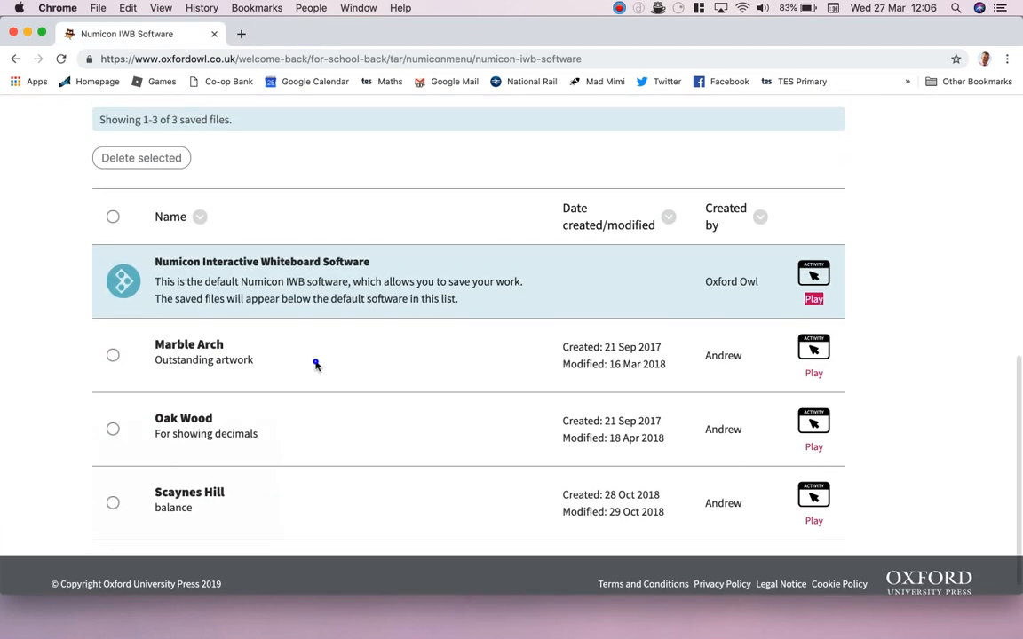
mouse_move(192, 423)
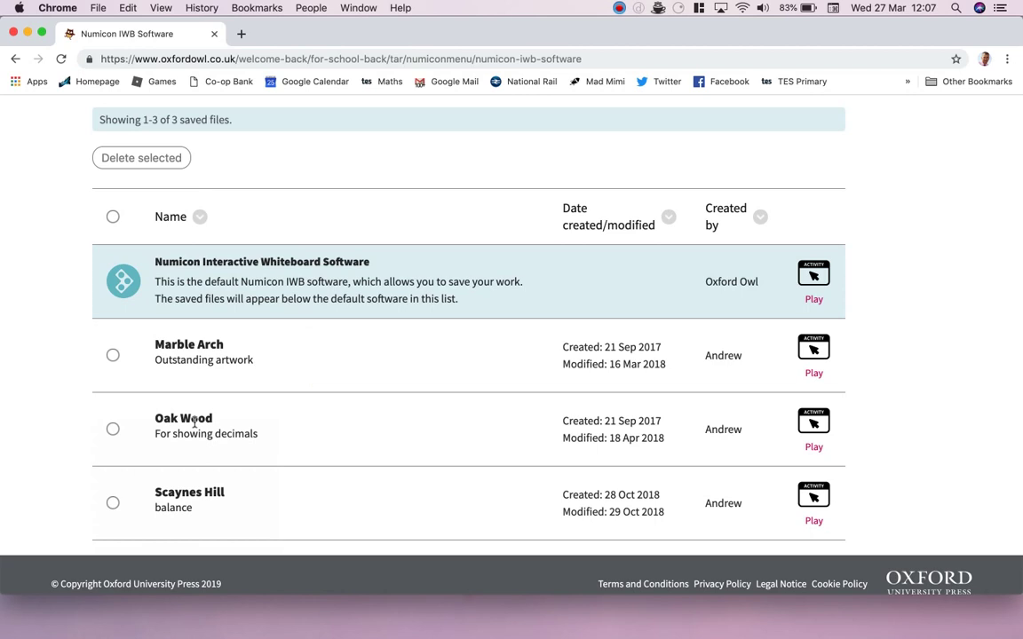
mouse_move(78, 83)
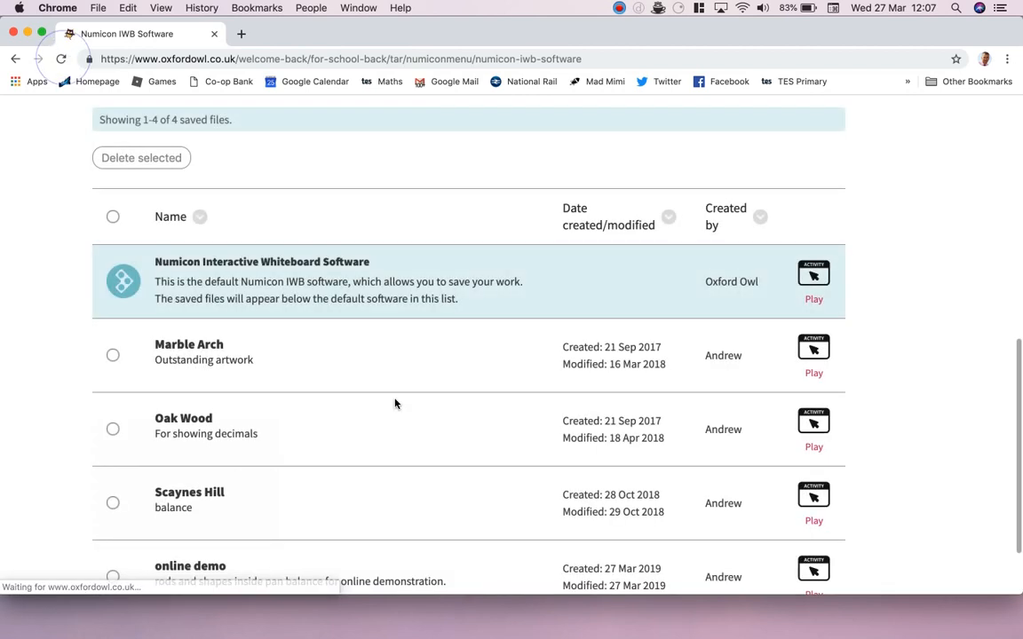
scroll("down", 3)
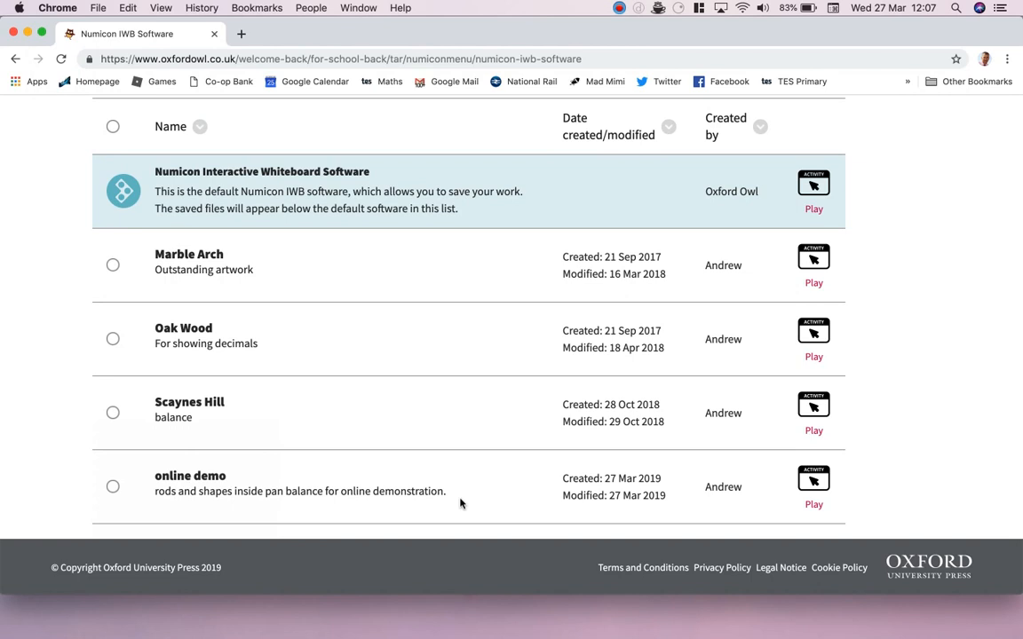
mouse_move(359, 451)
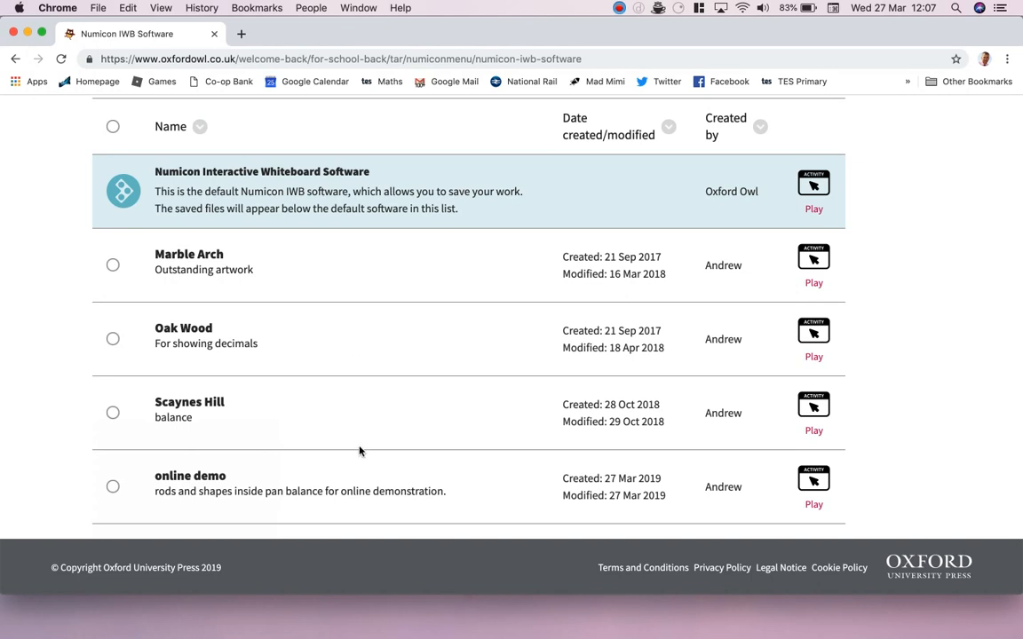
mouse_move(814, 519)
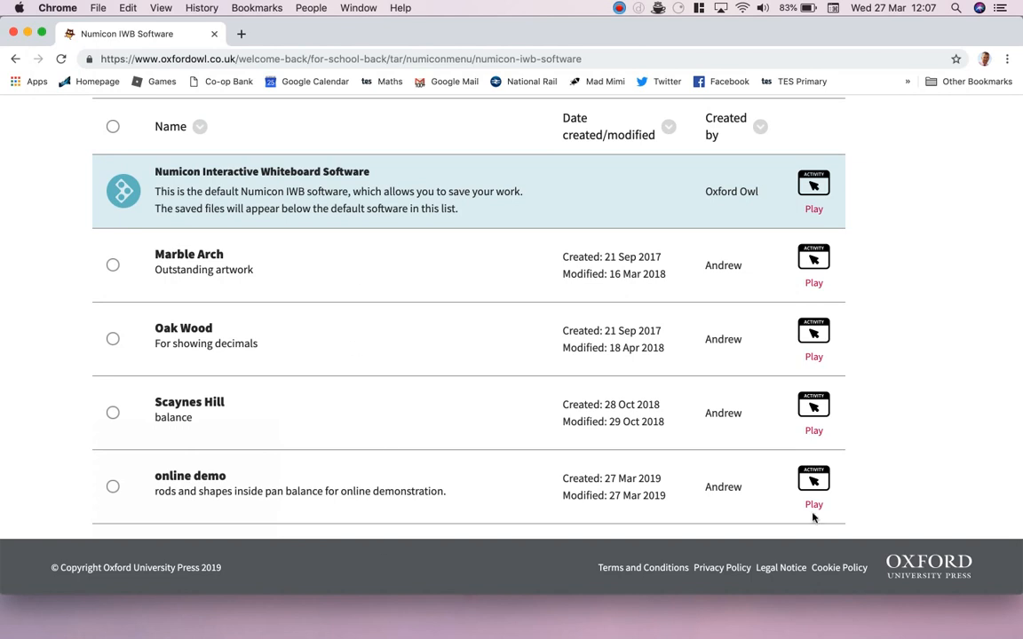
left_click(813, 487)
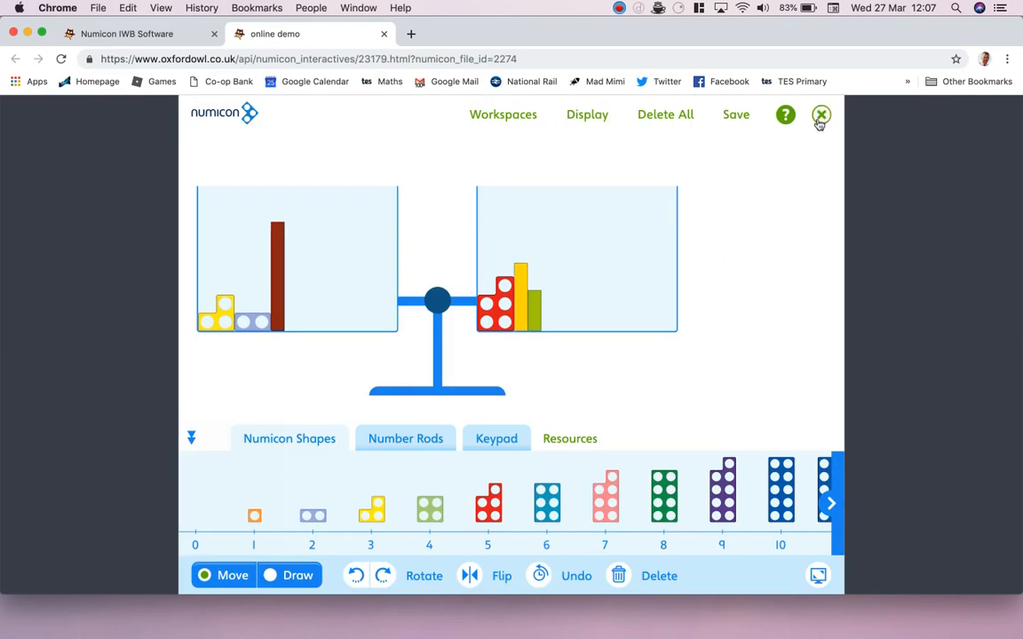
left_click(820, 117)
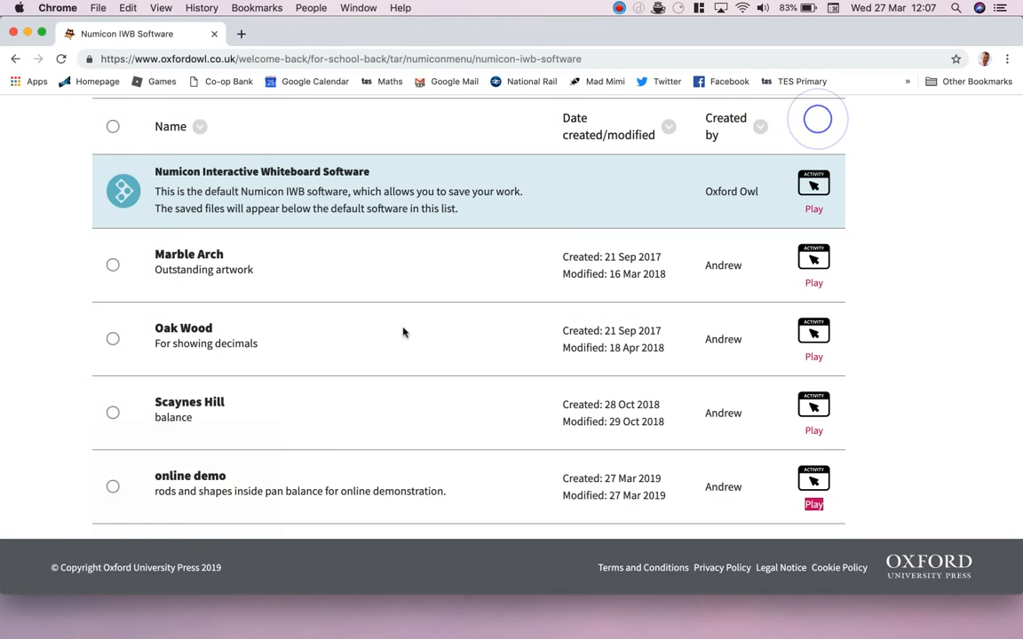
scroll("up", 3)
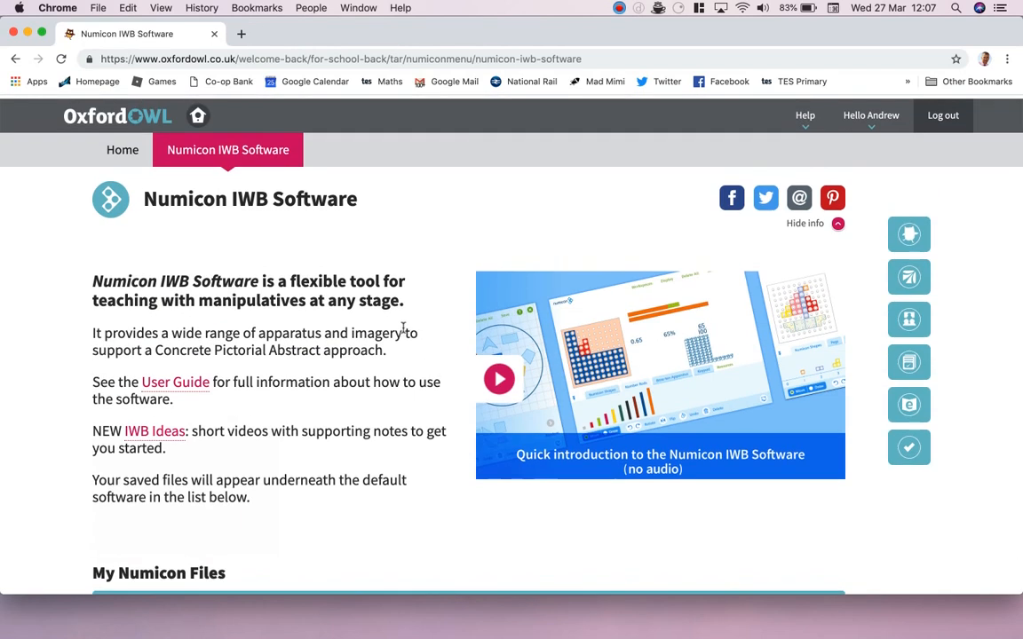
scroll("down", 3)
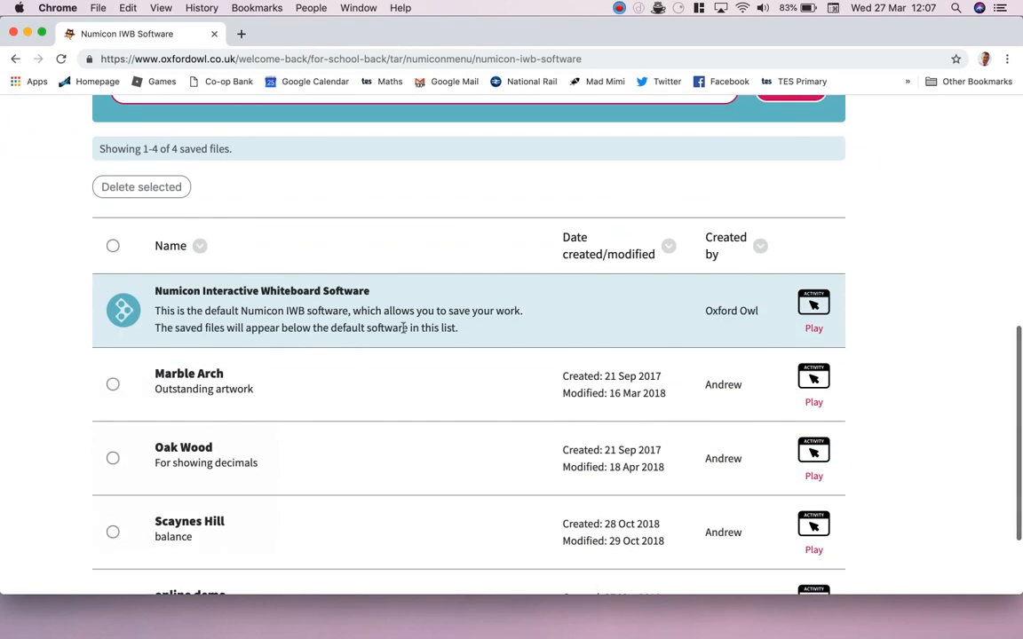